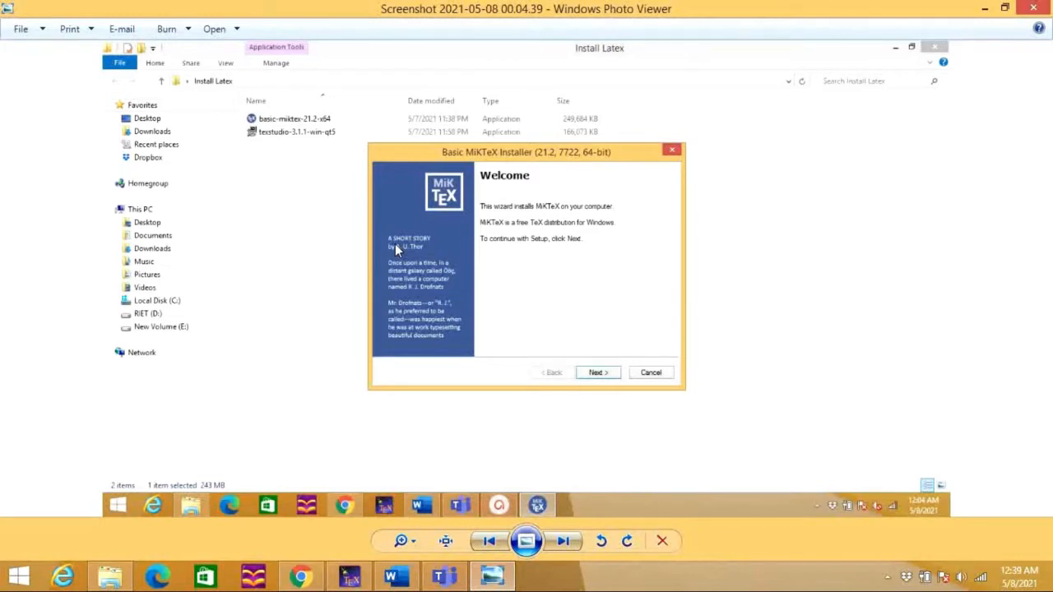
mouse_move(299, 575)
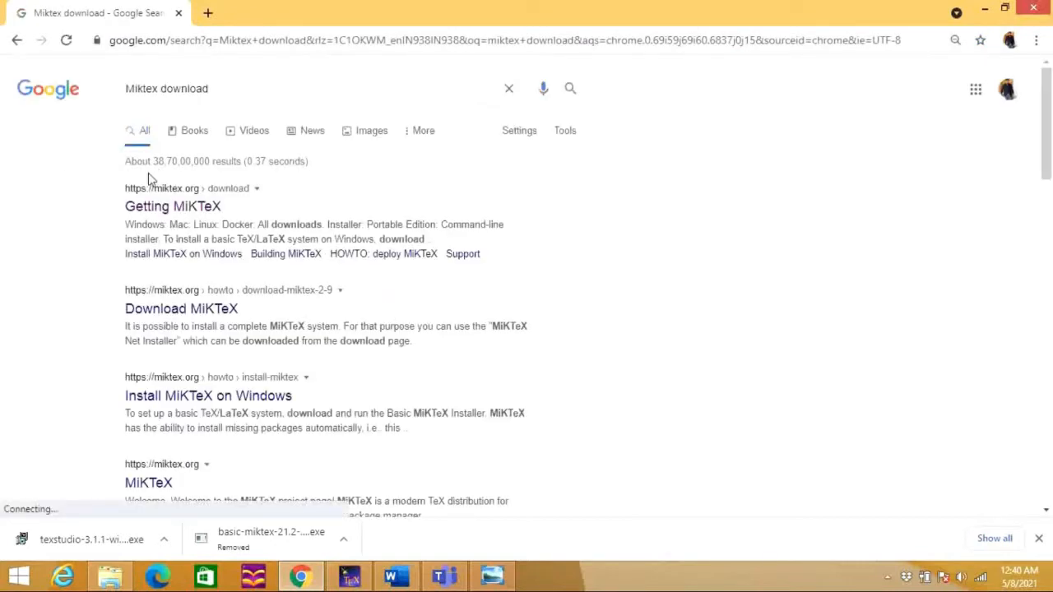
mouse_move(173, 206)
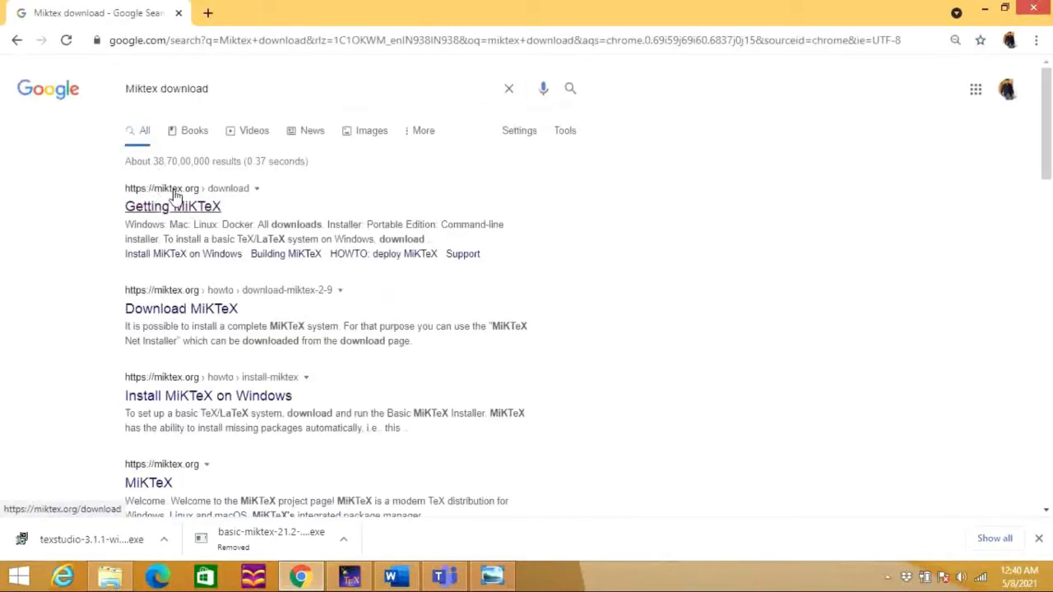
Open the 'Getting MiKTeX' result from miktex.org in the Google results
click(172, 205)
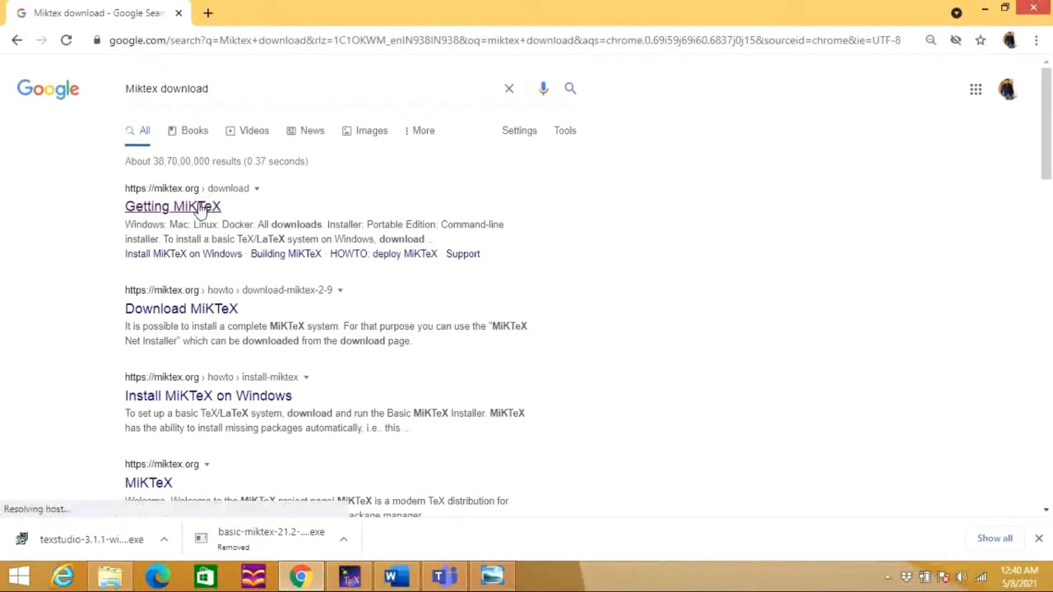
click(173, 207)
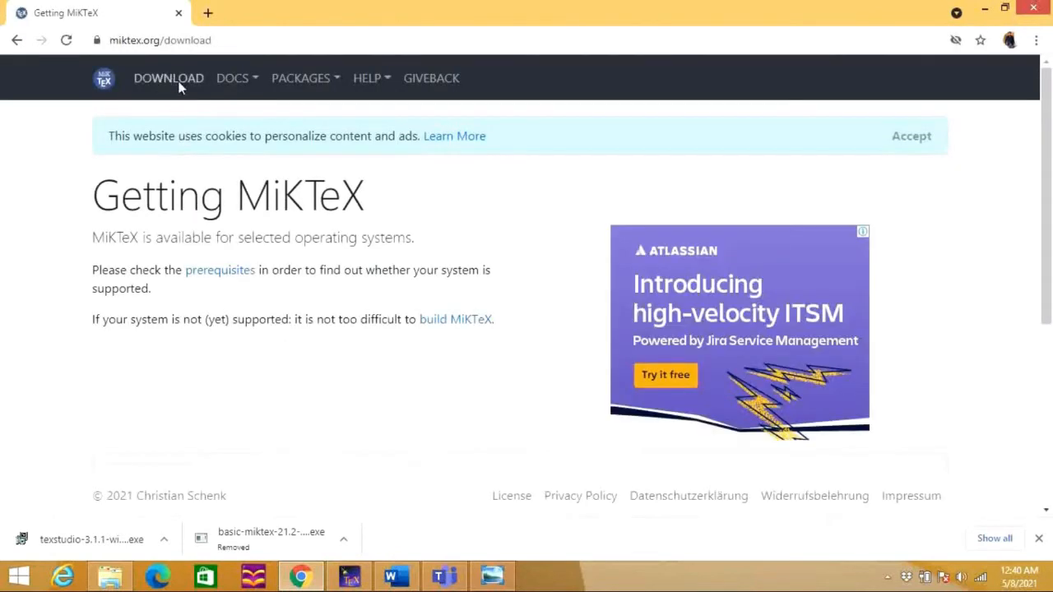
mouse_move(168, 79)
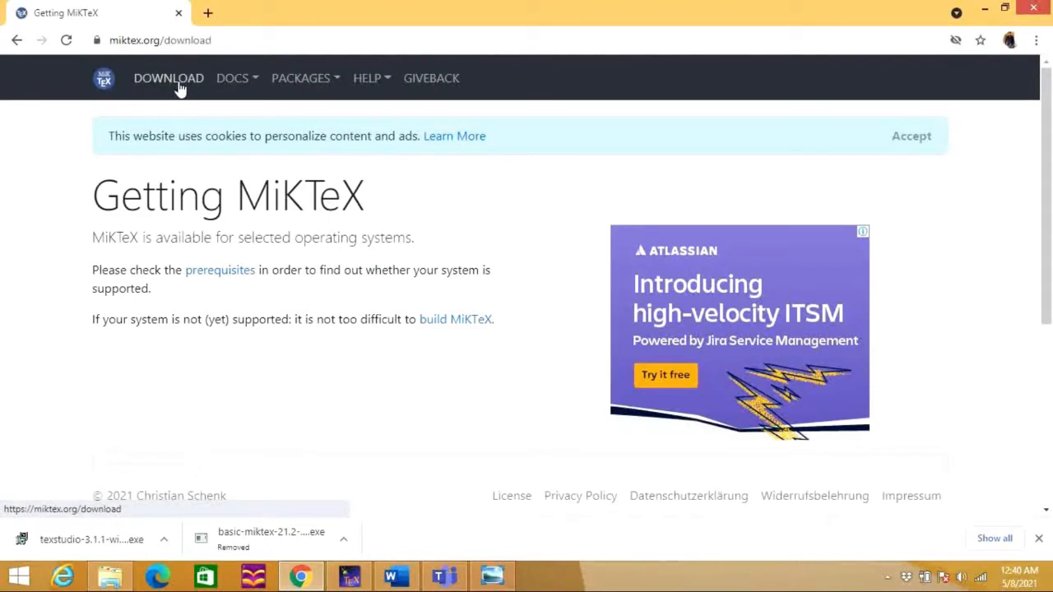
Go to the DOWNLOAD section to reach the Windows installer basic-miktex-21.2-x64.exe
click(168, 77)
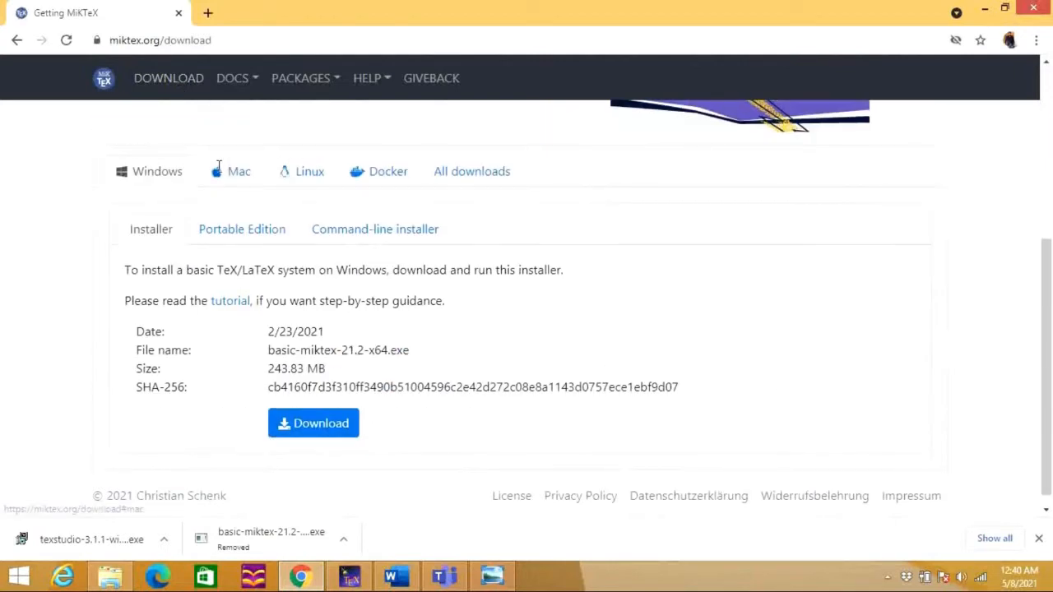
mouse_move(152, 181)
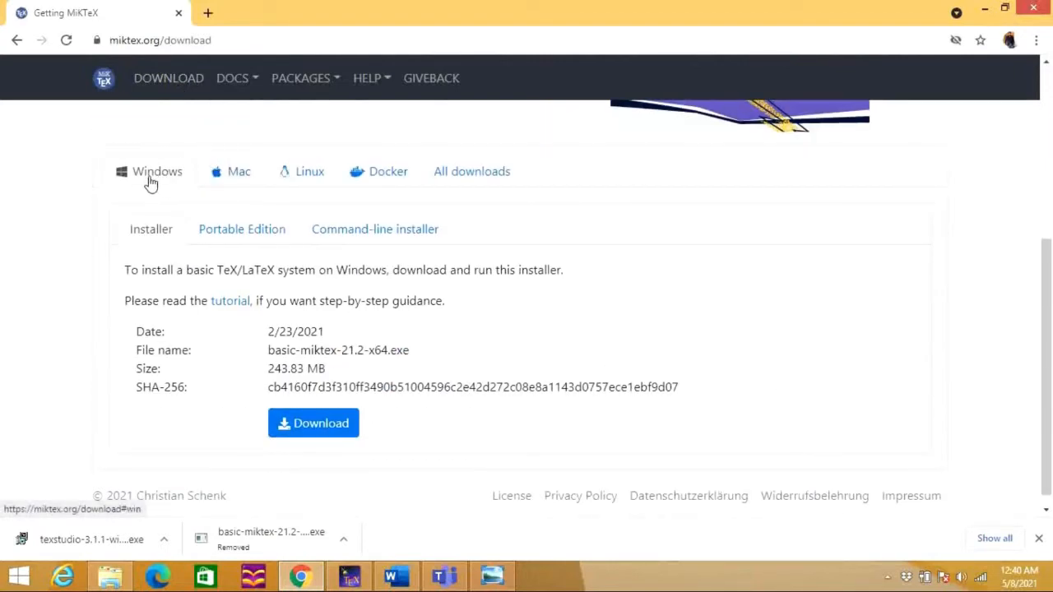
mouse_move(238, 178)
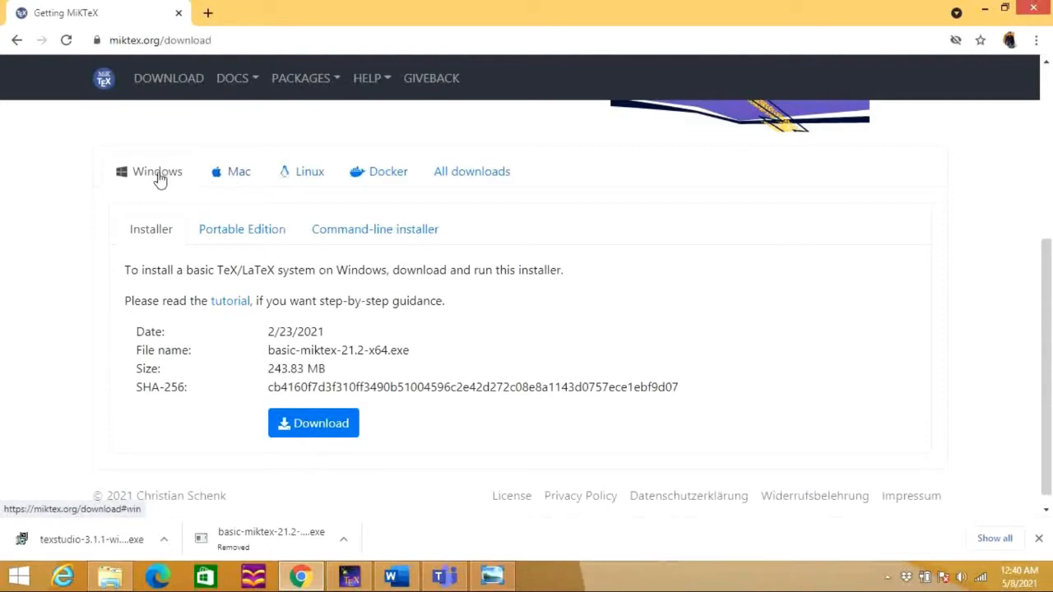
mouse_move(182, 175)
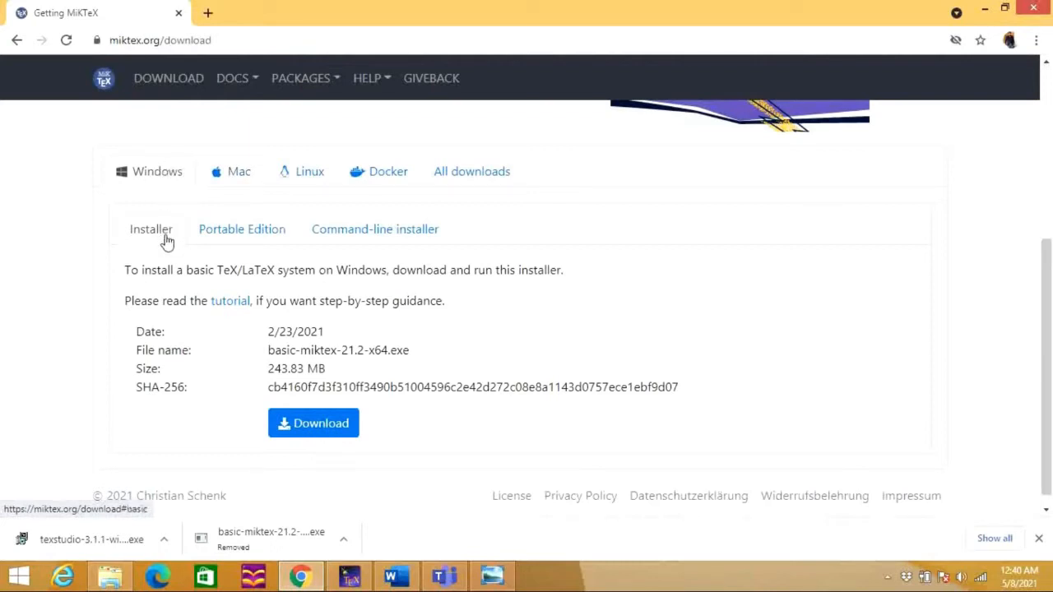
mouse_move(313, 457)
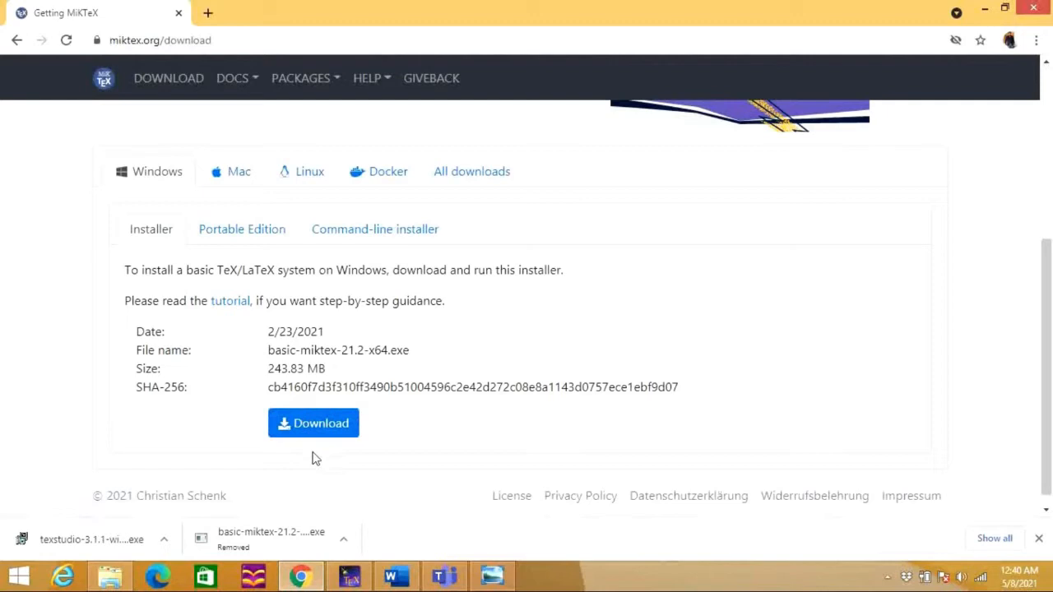
mouse_move(319, 464)
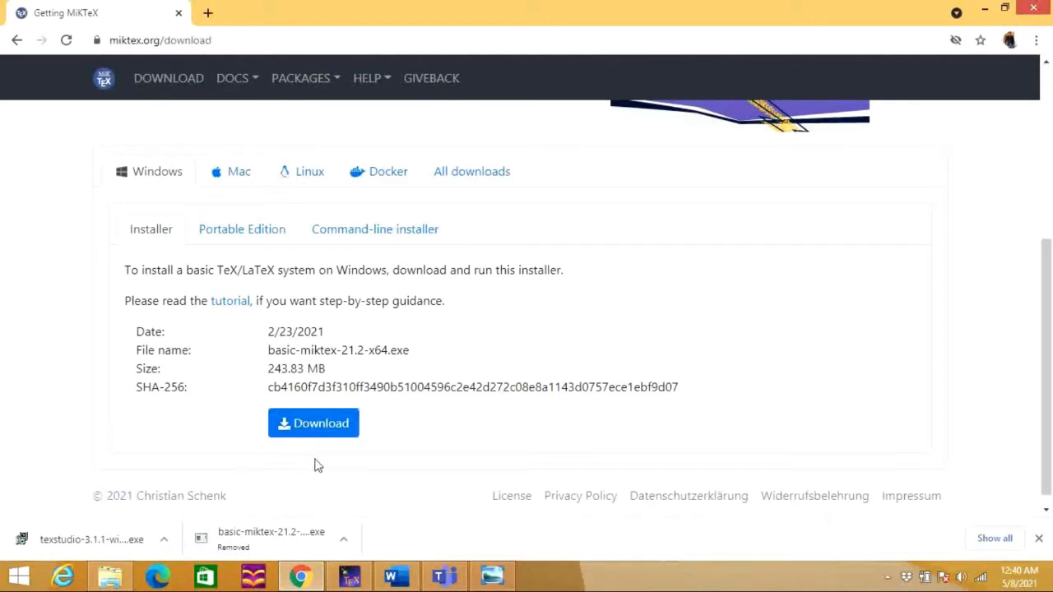
mouse_move(281, 402)
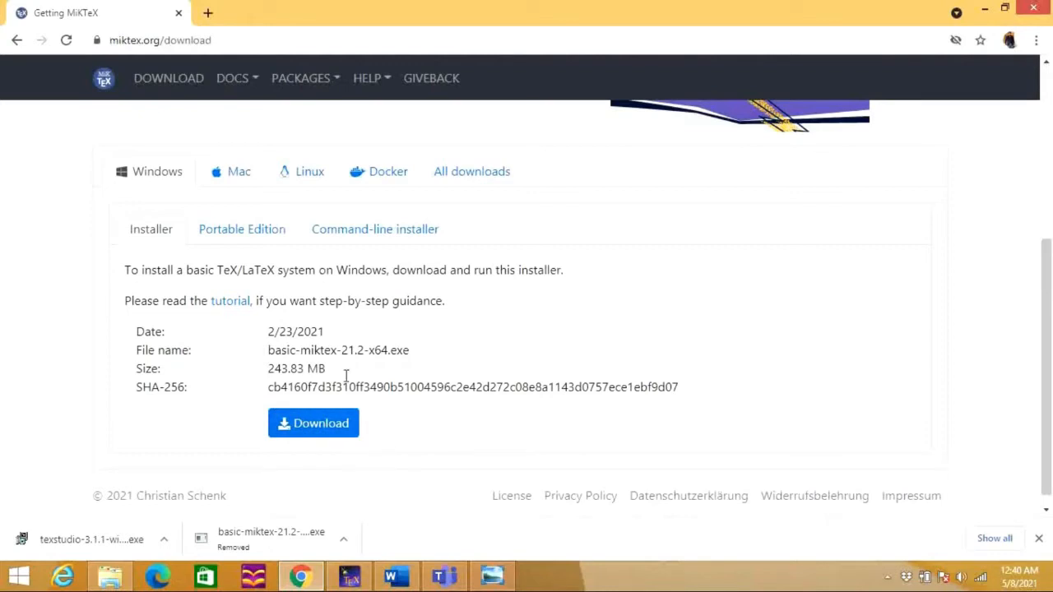
mouse_move(348, 447)
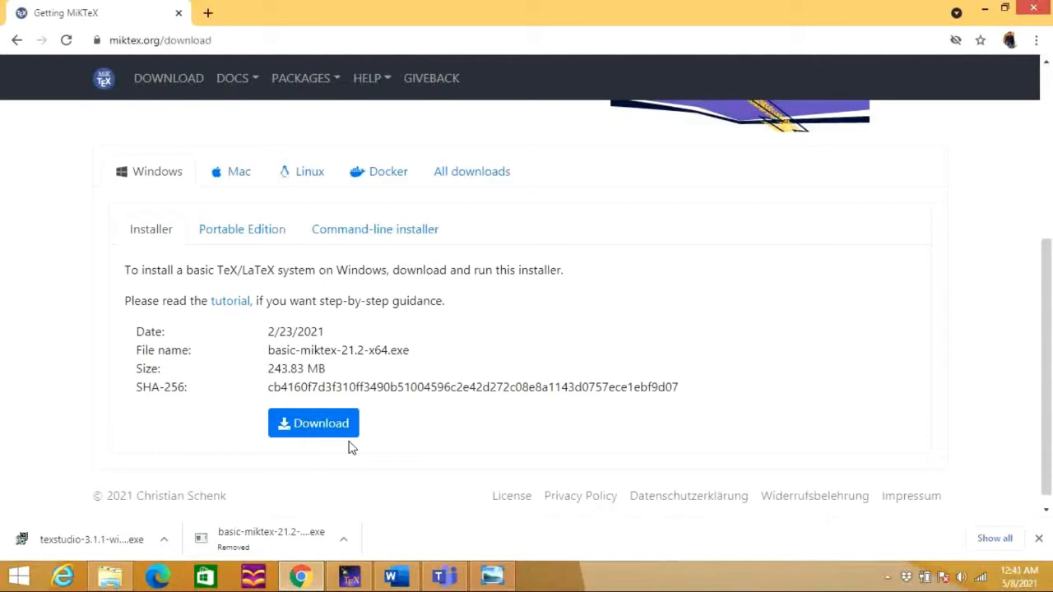
mouse_move(370, 384)
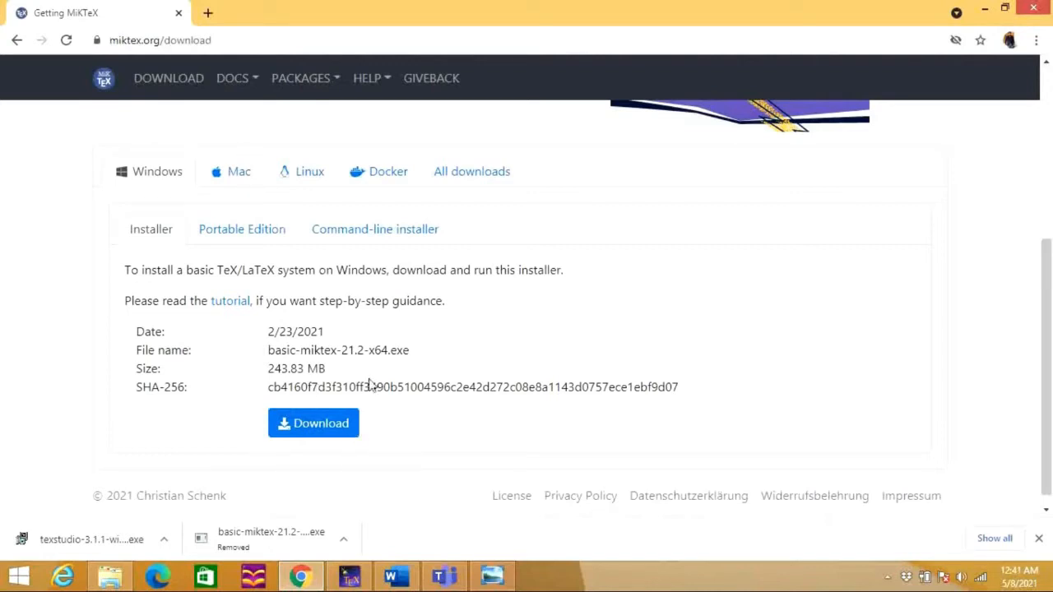
mouse_move(200, 56)
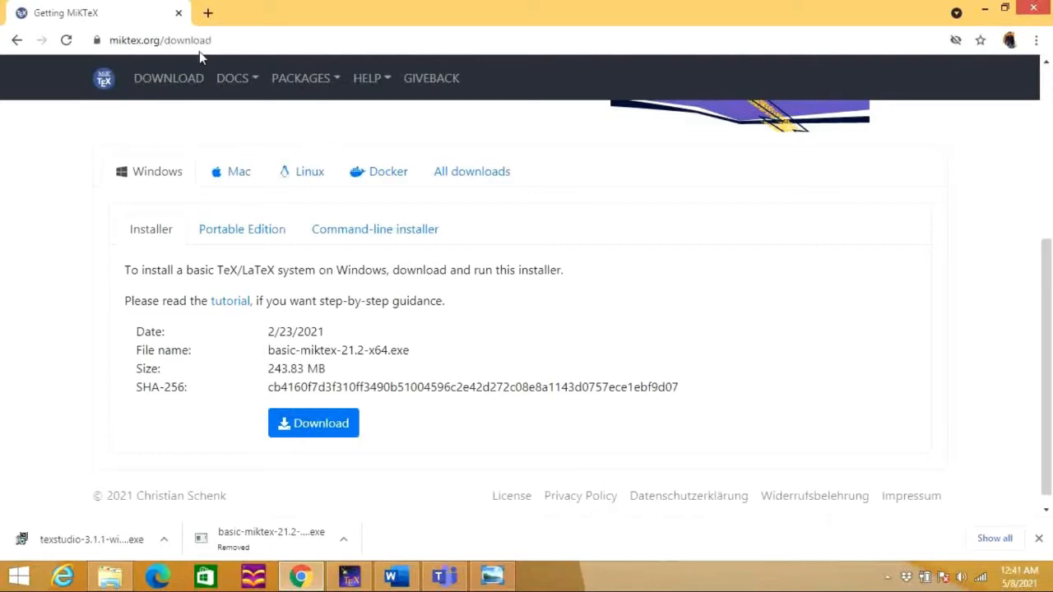
mouse_move(207, 14)
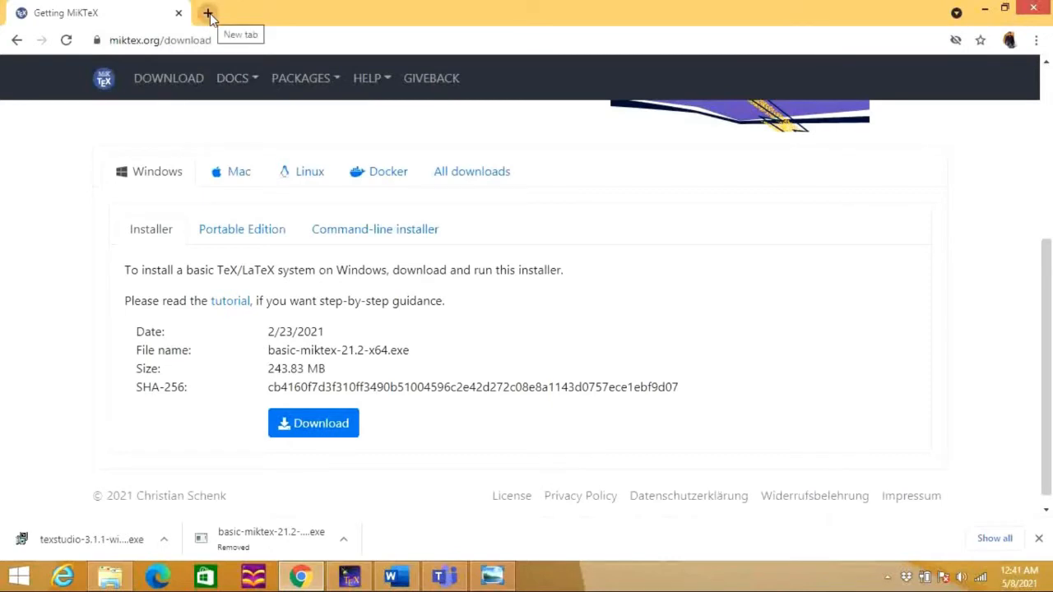
Search Google for 'texstudio' in a new tab and choose the texstudio.org result
click(209, 14)
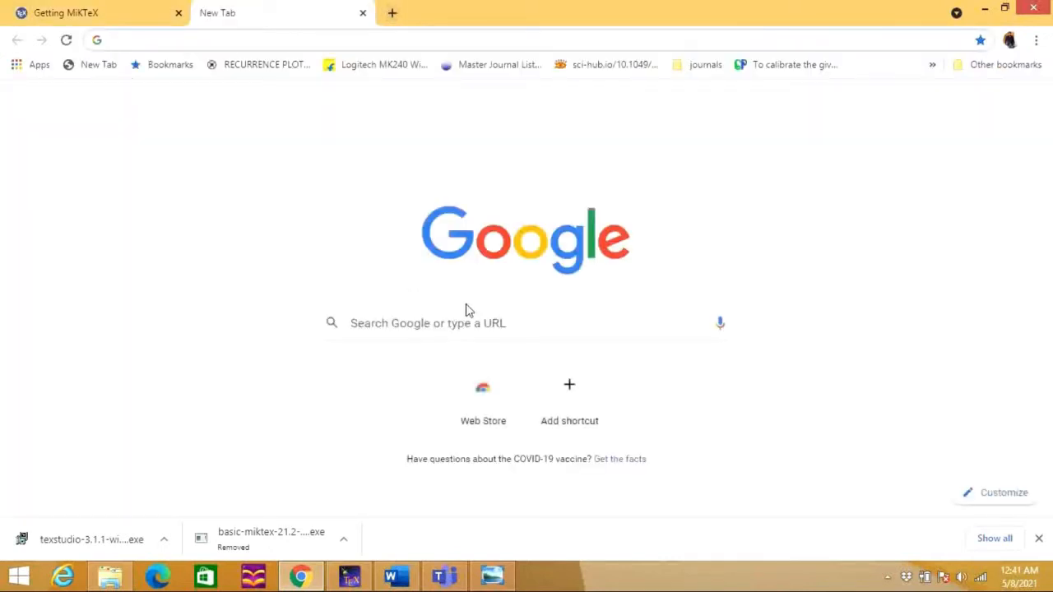
text(texstudio)
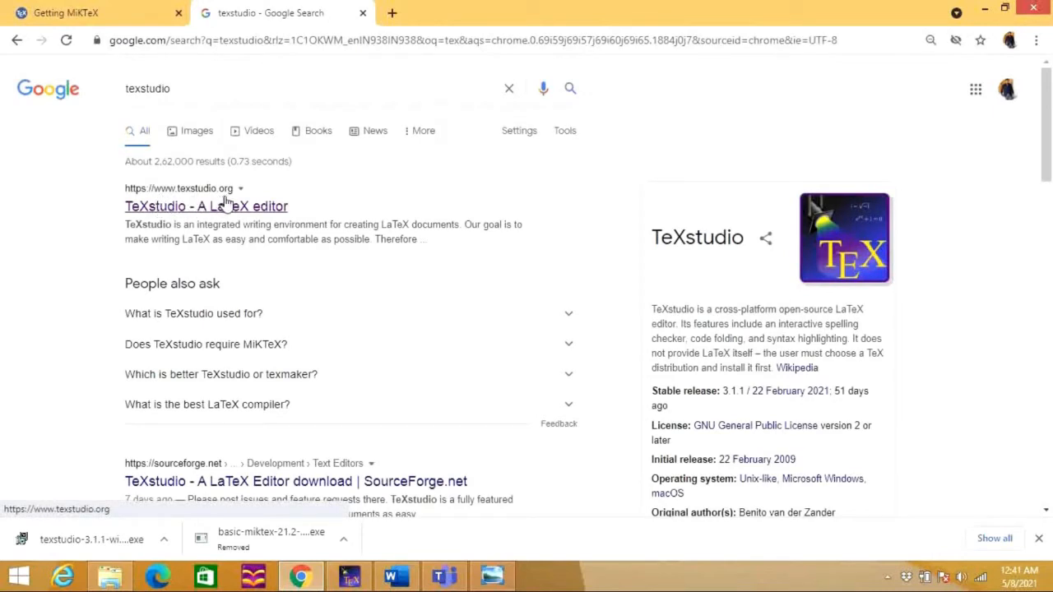
click(206, 206)
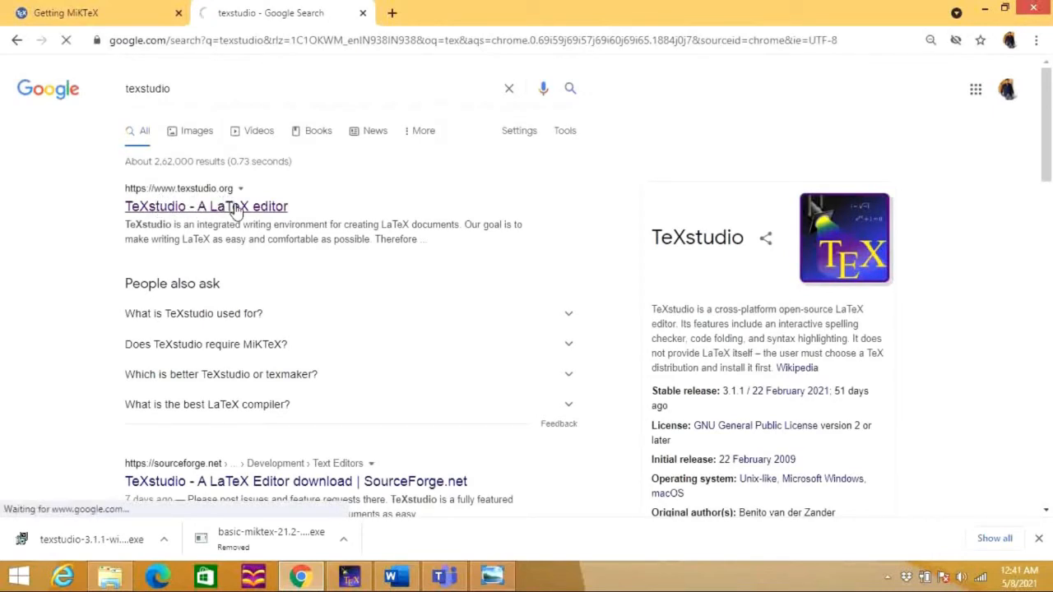
Load the TeXstudio homepage offering the texstudio-3.1.1-win-qt5 Windows installer
click(206, 206)
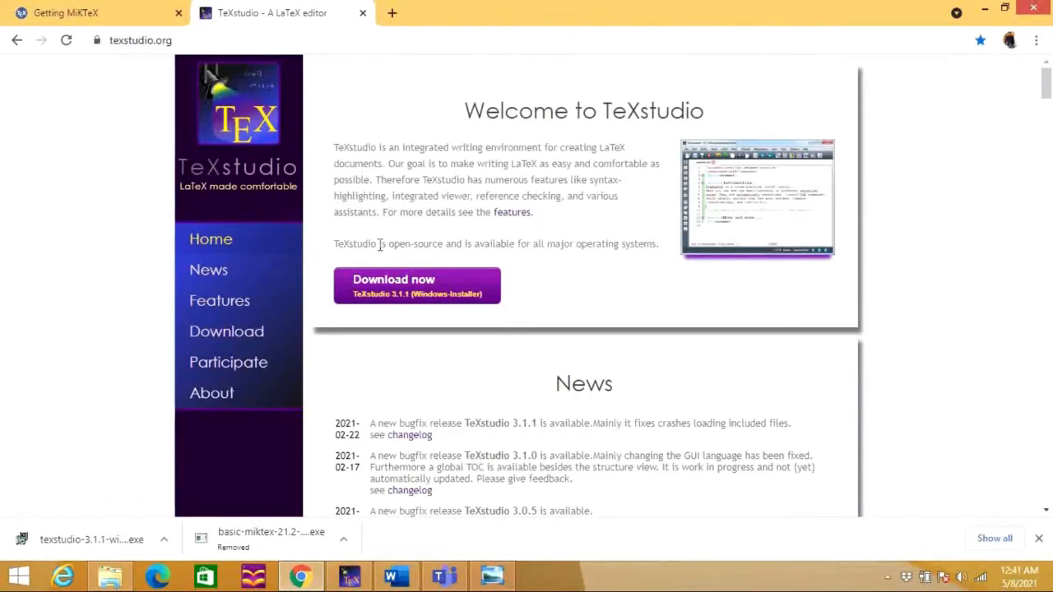
mouse_move(426, 295)
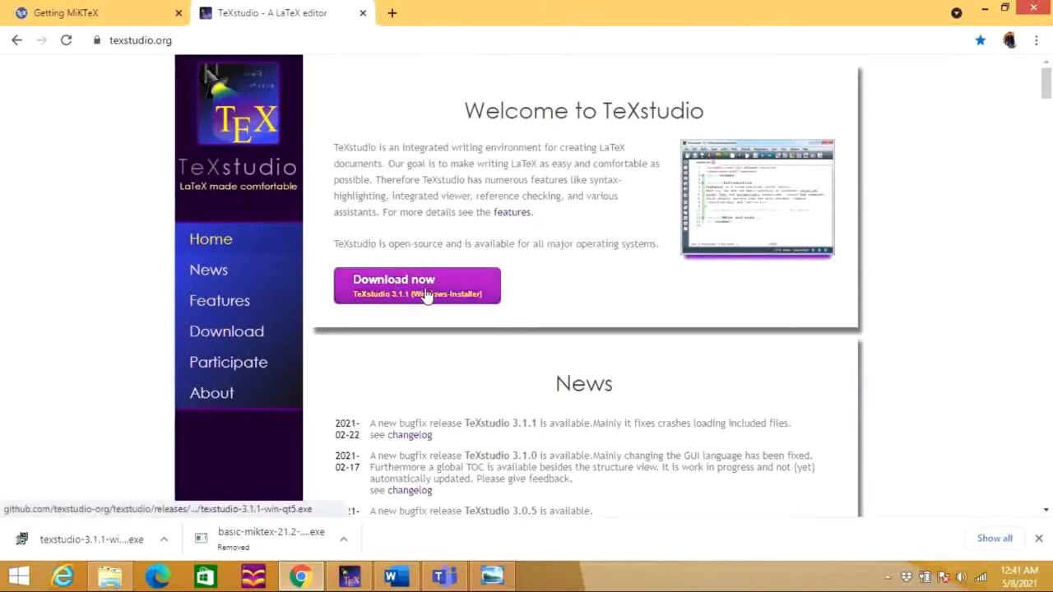
mouse_move(454, 239)
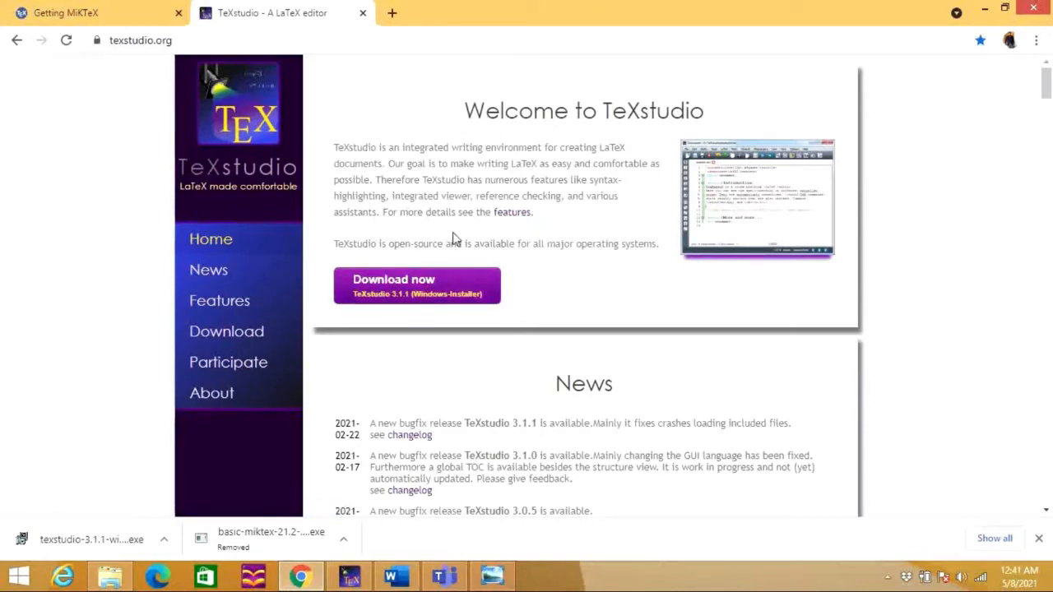
mouse_move(654, 239)
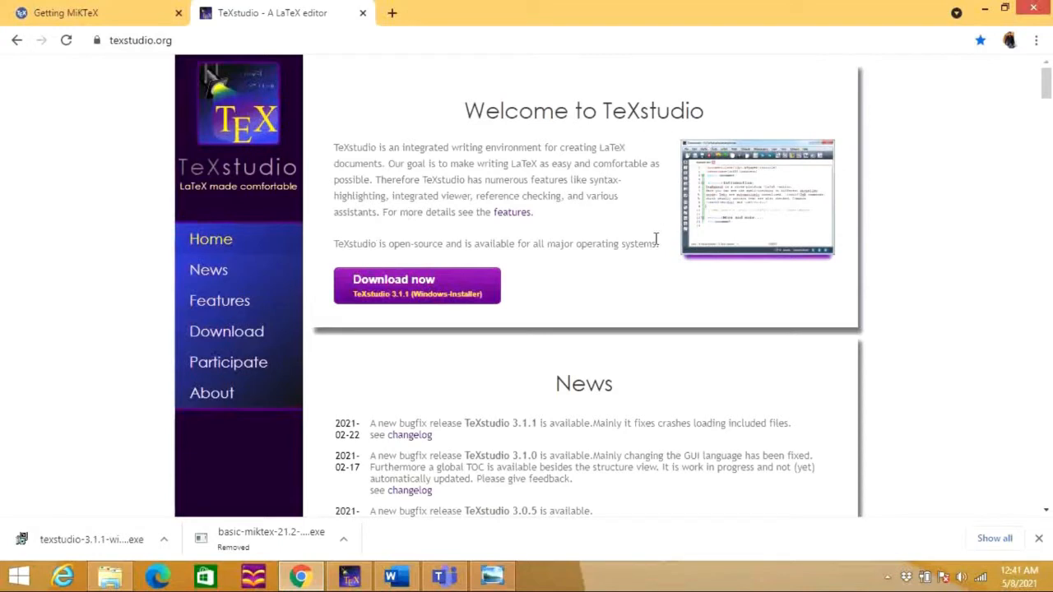
mouse_move(328, 219)
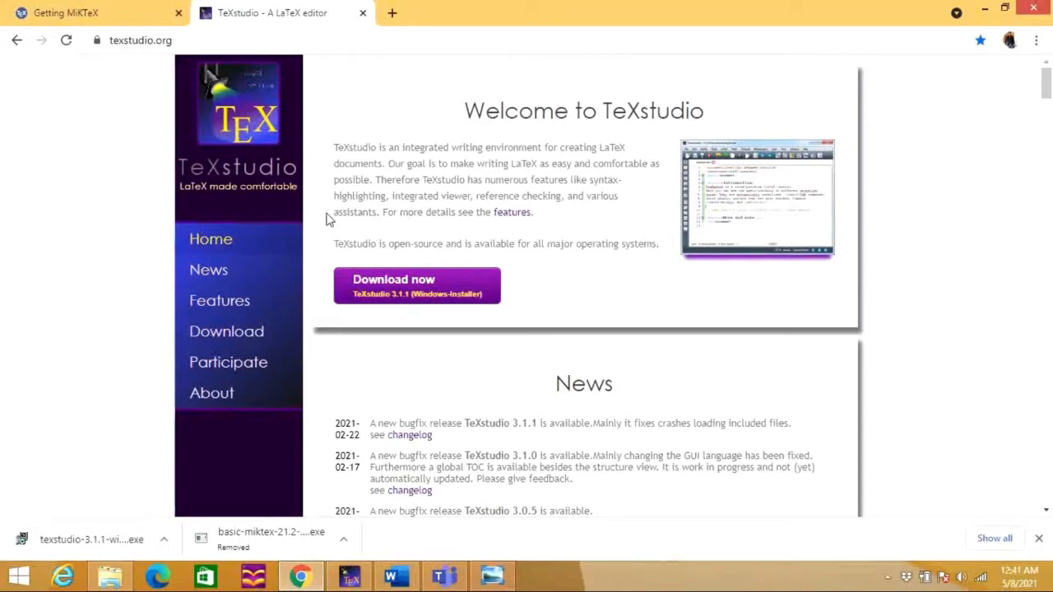
mouse_move(514, 301)
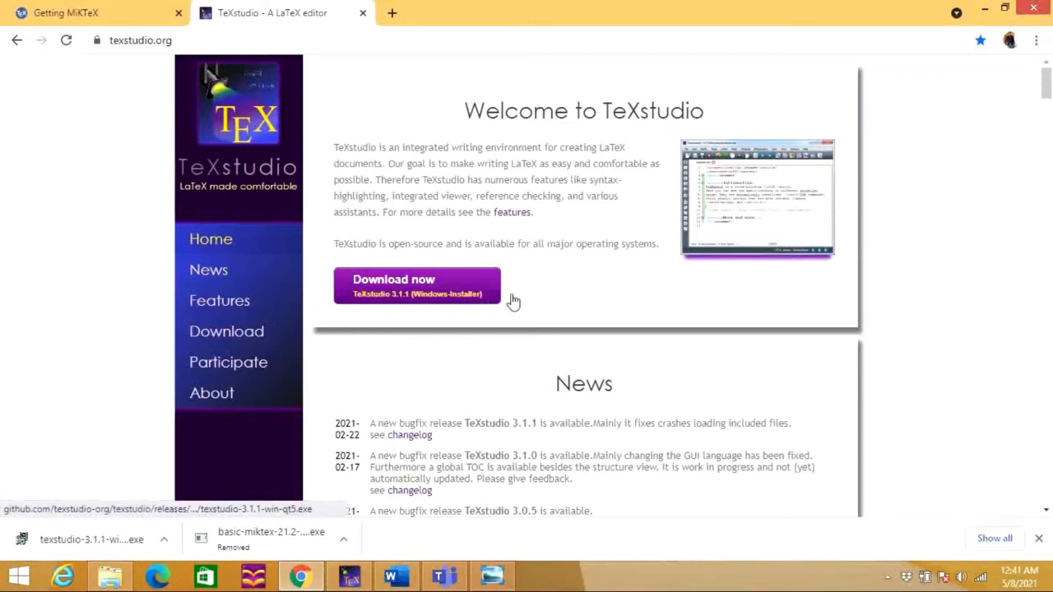
mouse_move(323, 281)
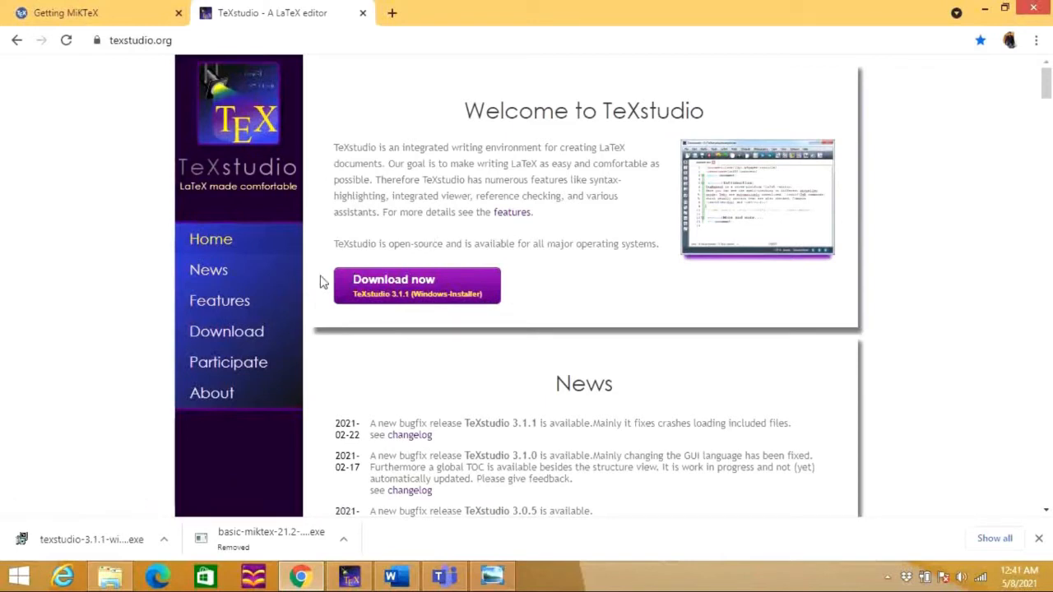
mouse_move(541, 293)
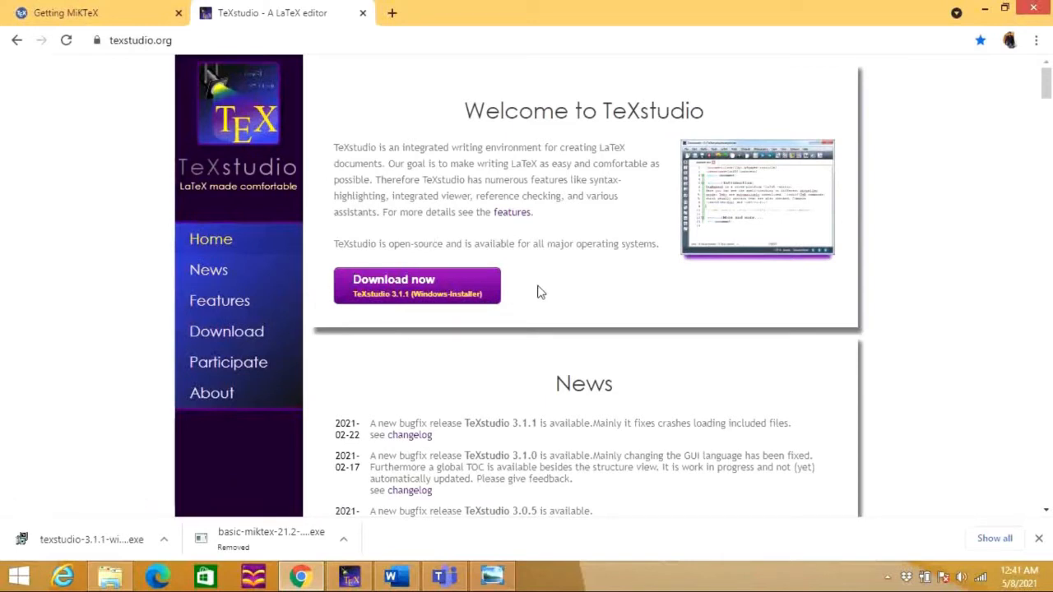
mouse_move(578, 371)
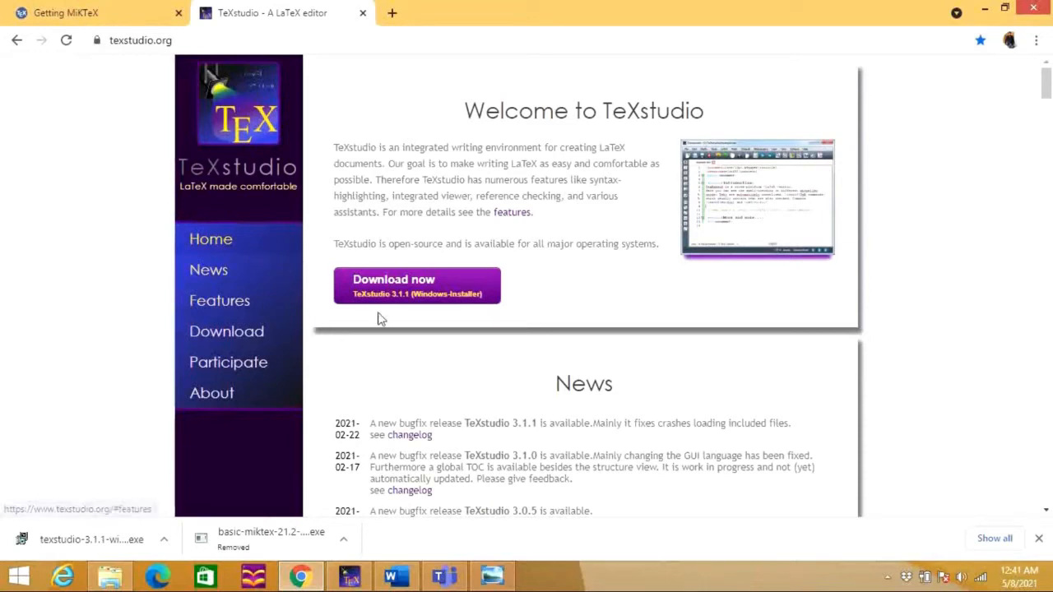
mouse_move(534, 299)
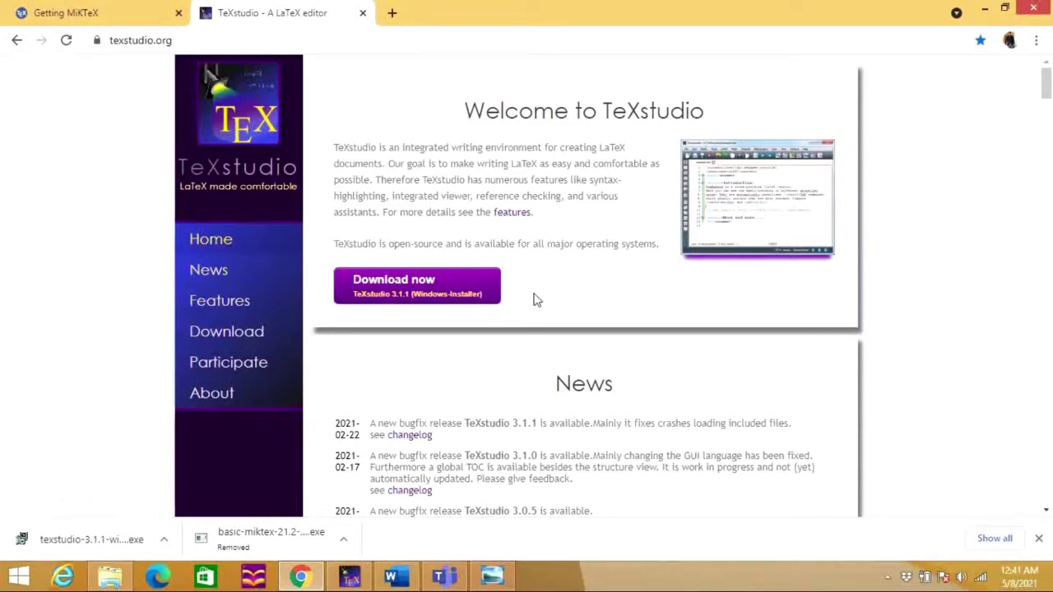
mouse_move(389, 350)
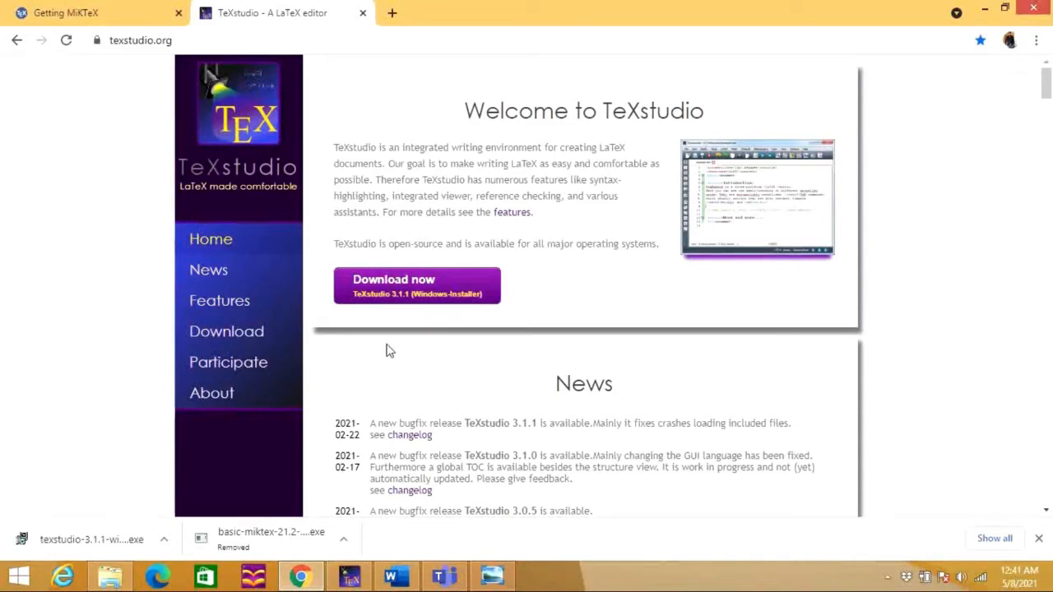
mouse_move(370, 233)
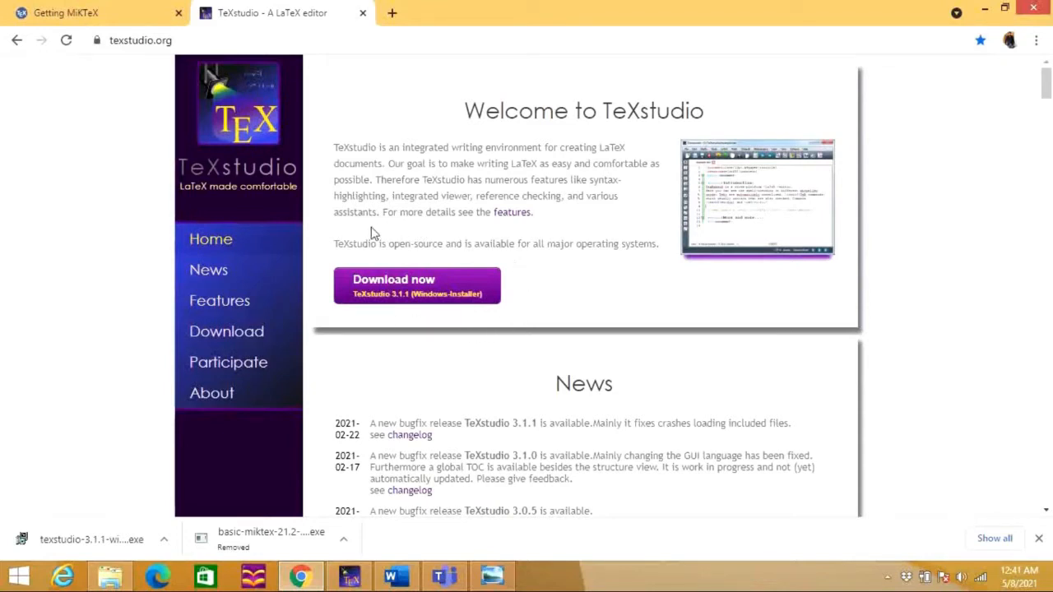
mouse_move(944, 75)
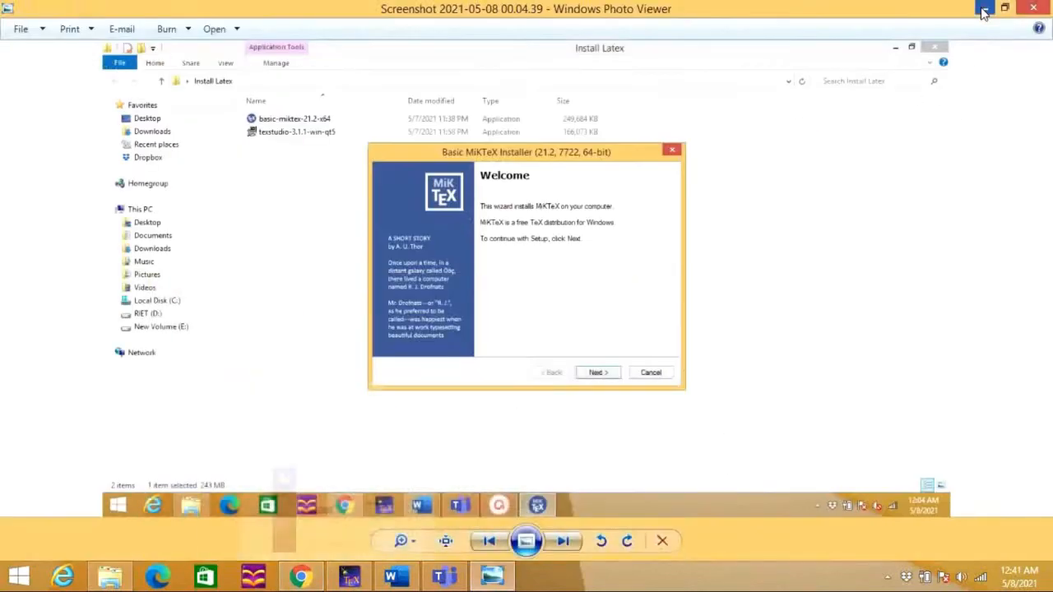
mouse_move(983, 10)
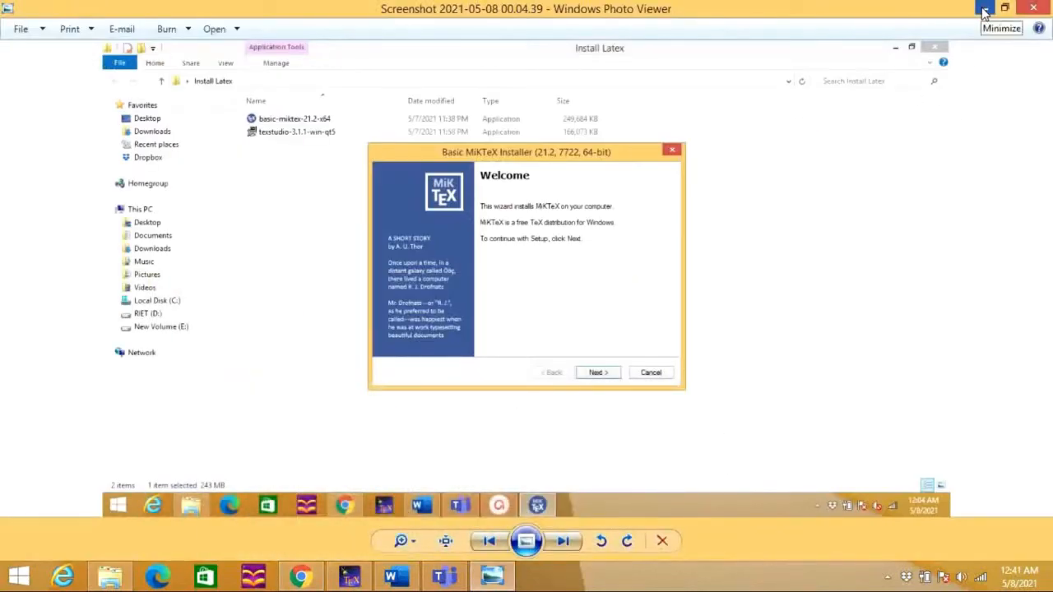
Launch basic-miktex-21.2-x64 from the Install Latex folder and allow the unverified software to run
click(983, 10)
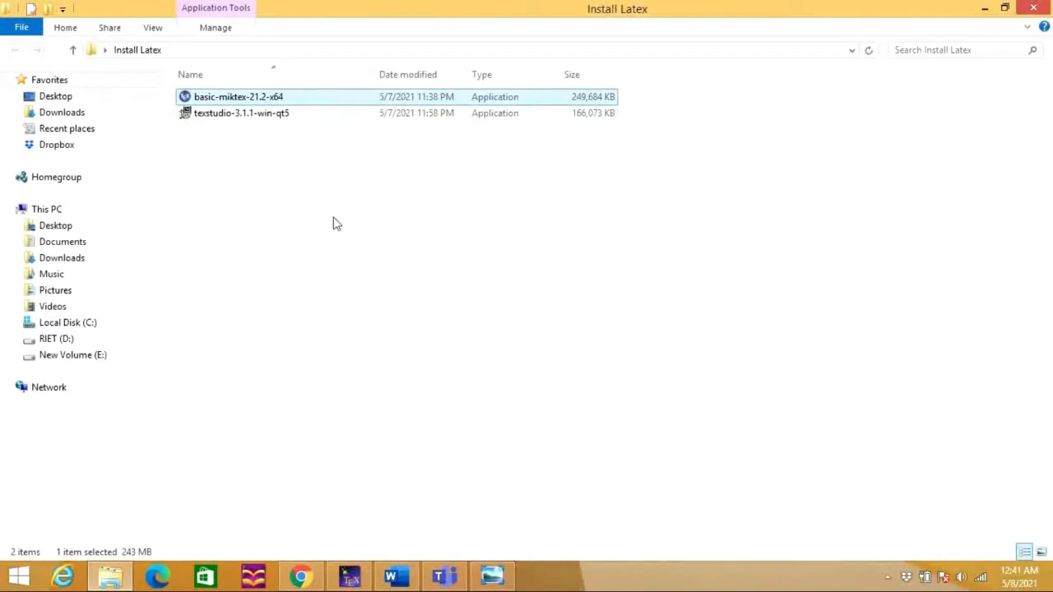
mouse_move(523, 110)
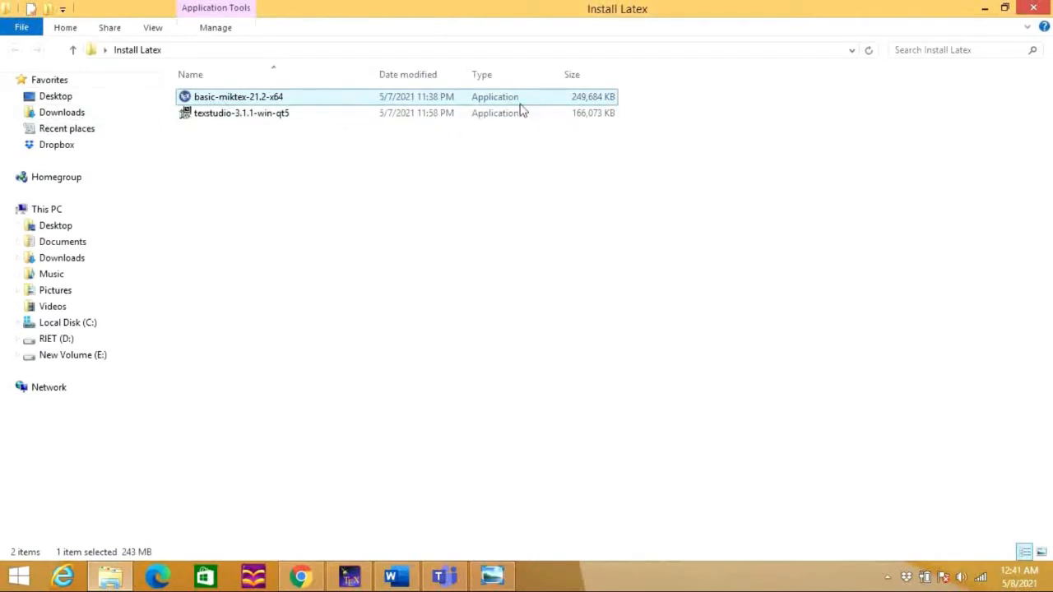
mouse_move(316, 178)
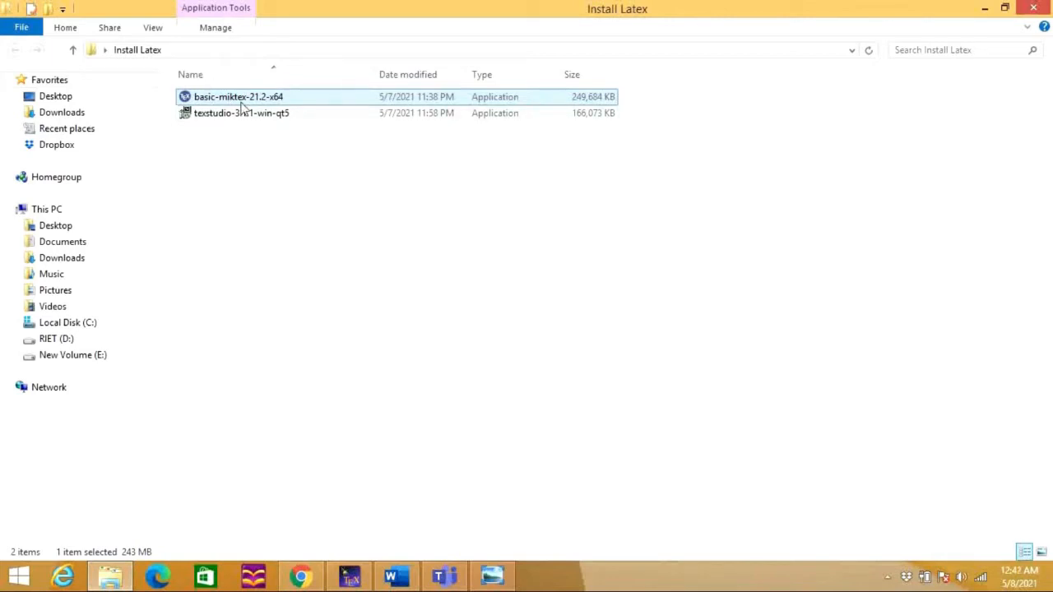
mouse_move(266, 107)
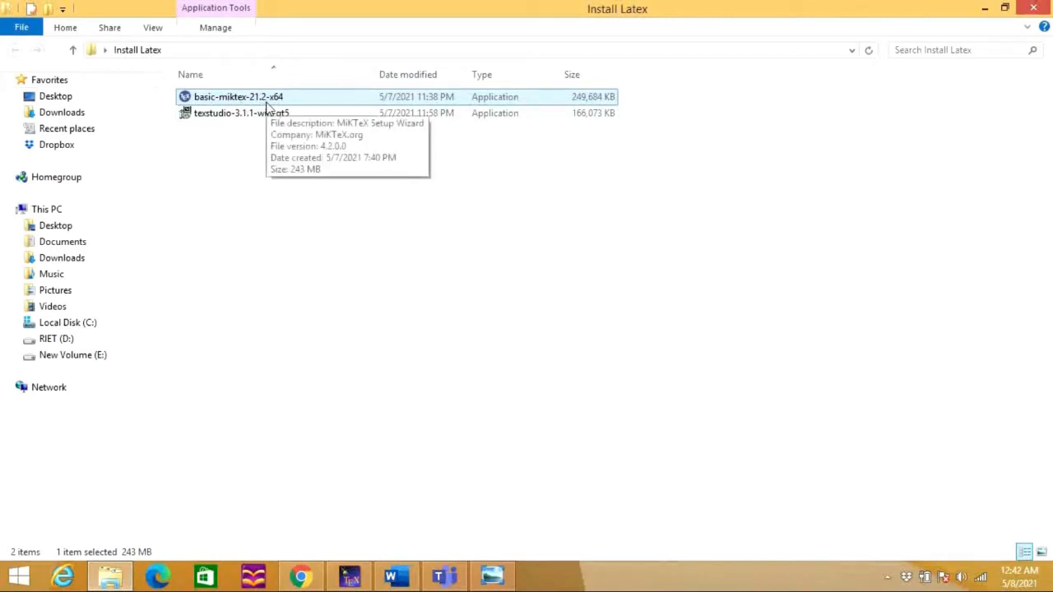
mouse_move(313, 99)
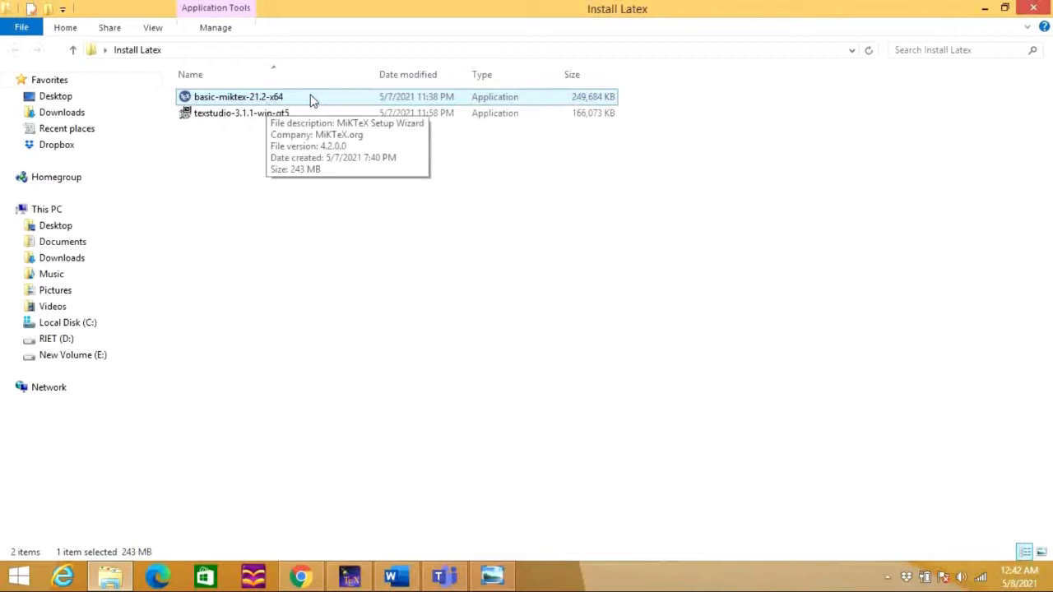
mouse_move(398, 112)
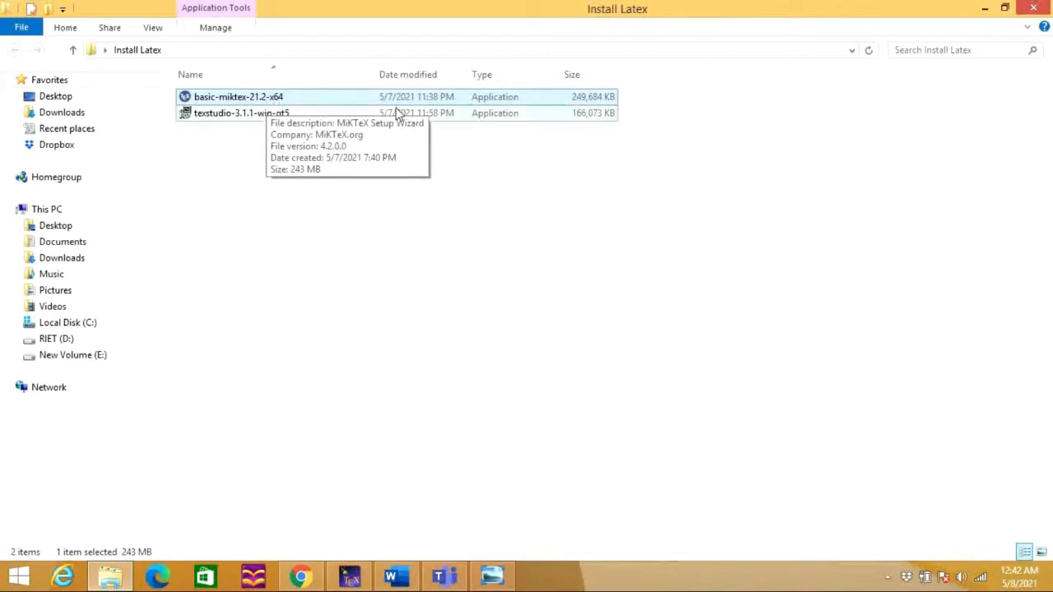
mouse_move(342, 99)
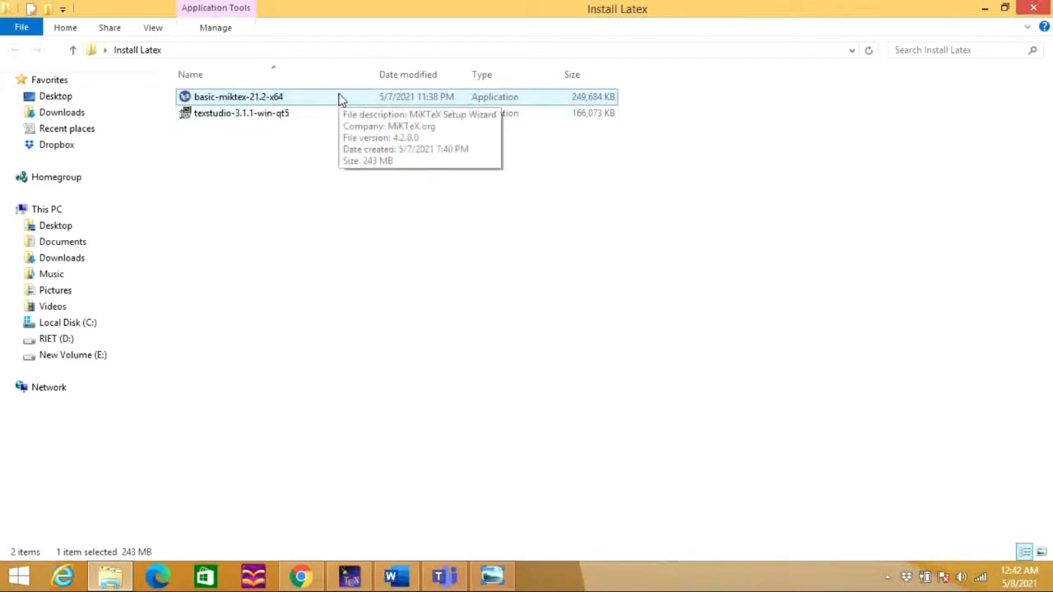
double_click(238, 95)
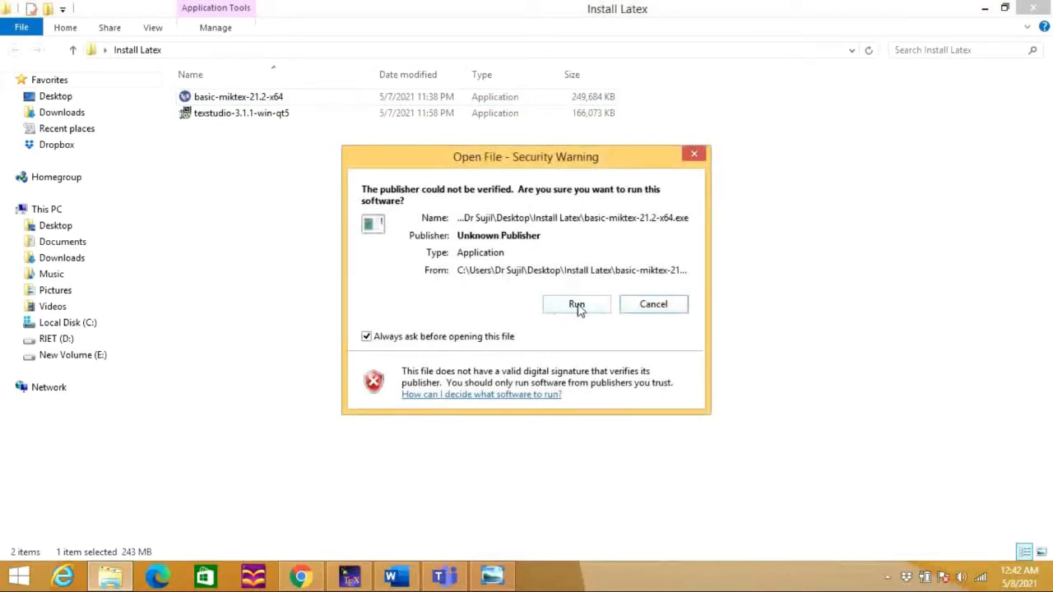
click(576, 303)
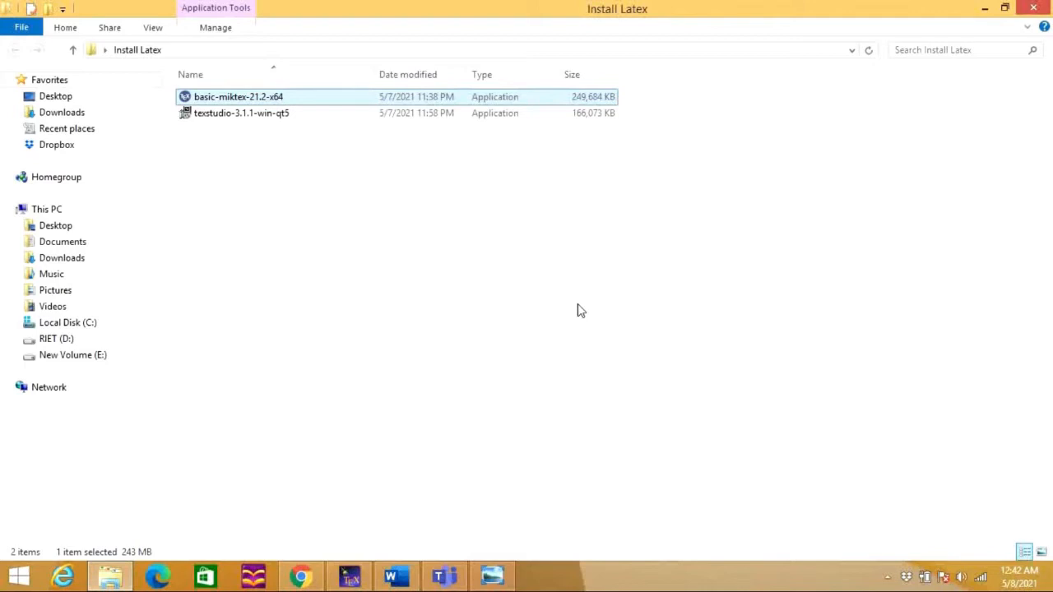
Pass the Welcome page and accept the MiKTeX copying conditions to reach Installation Scope
double_click(238, 95)
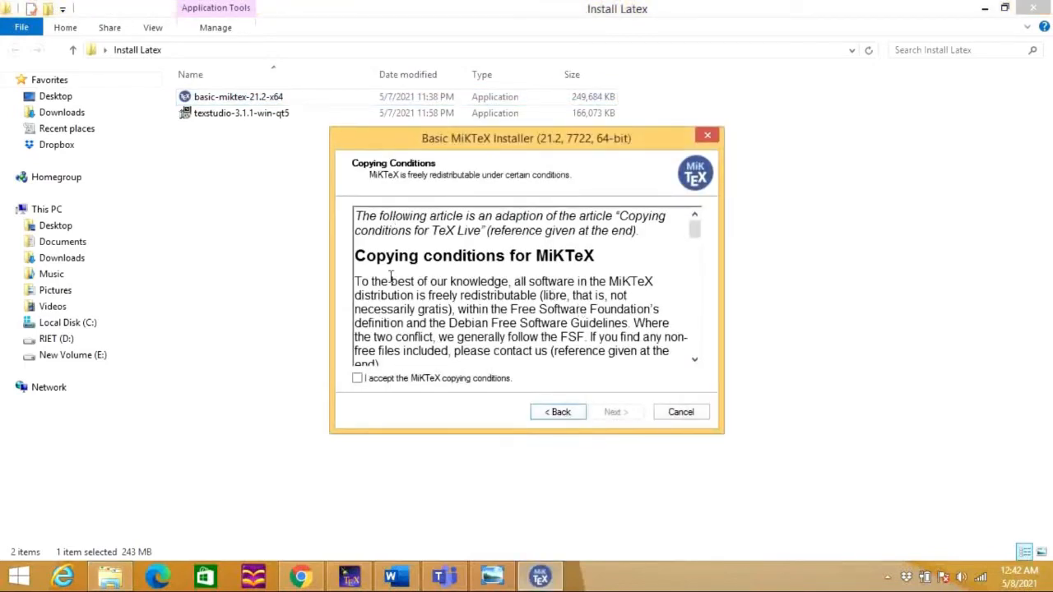
mouse_move(546, 277)
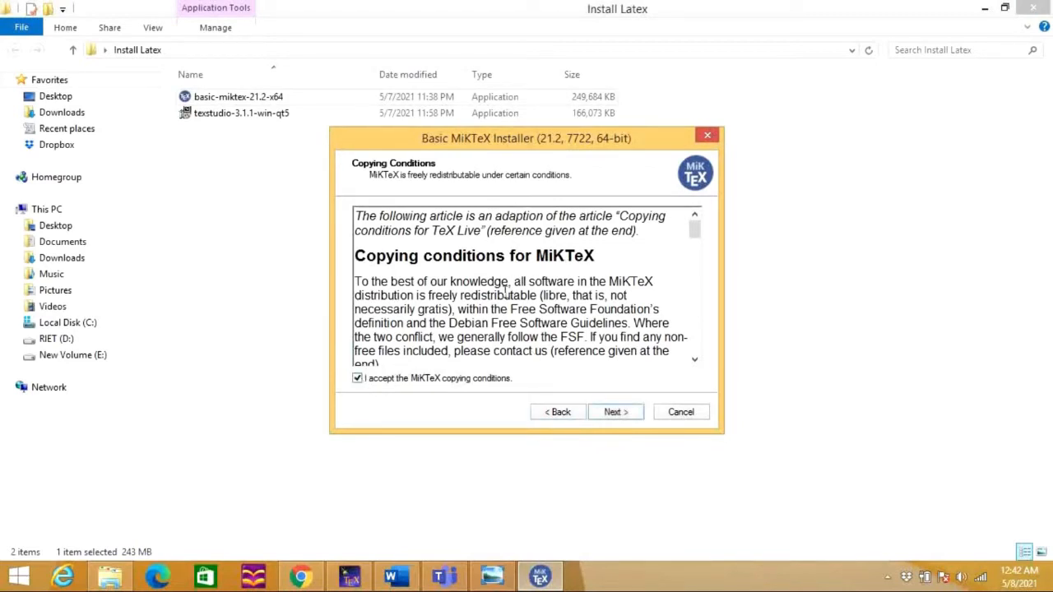
click(615, 411)
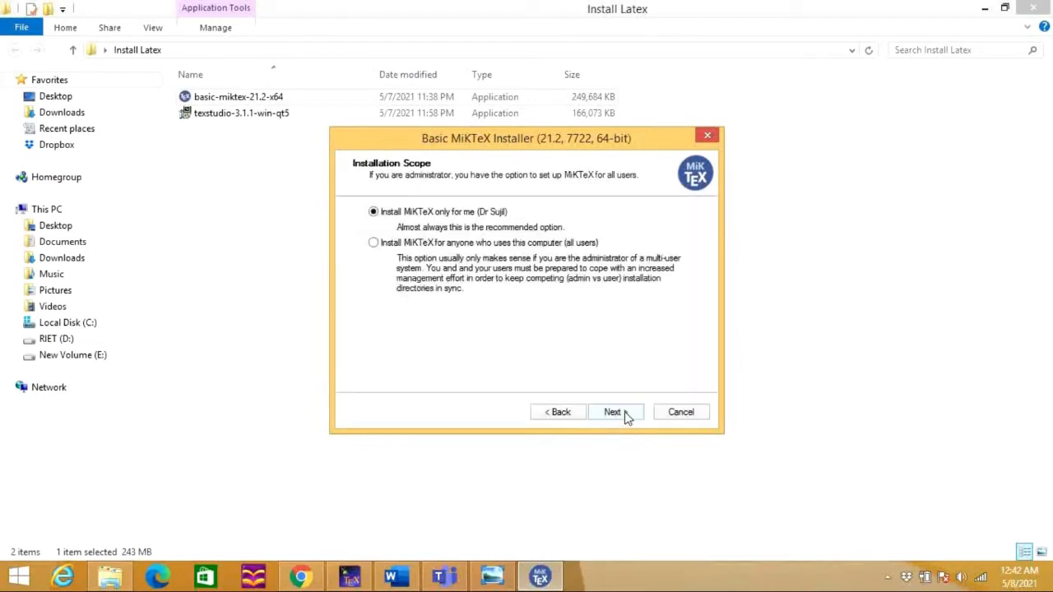
mouse_move(471, 229)
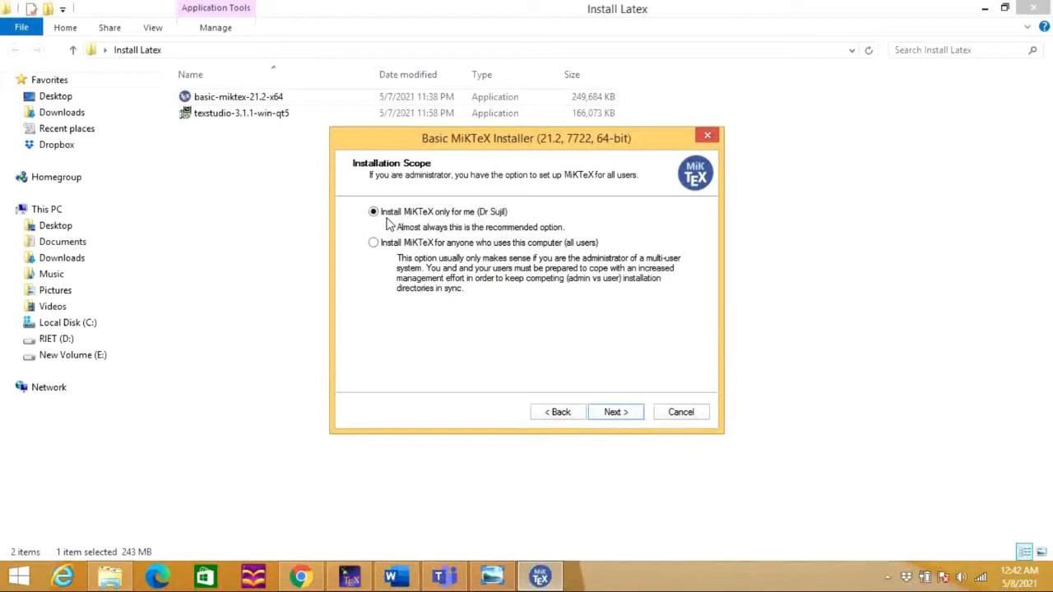
mouse_move(387, 223)
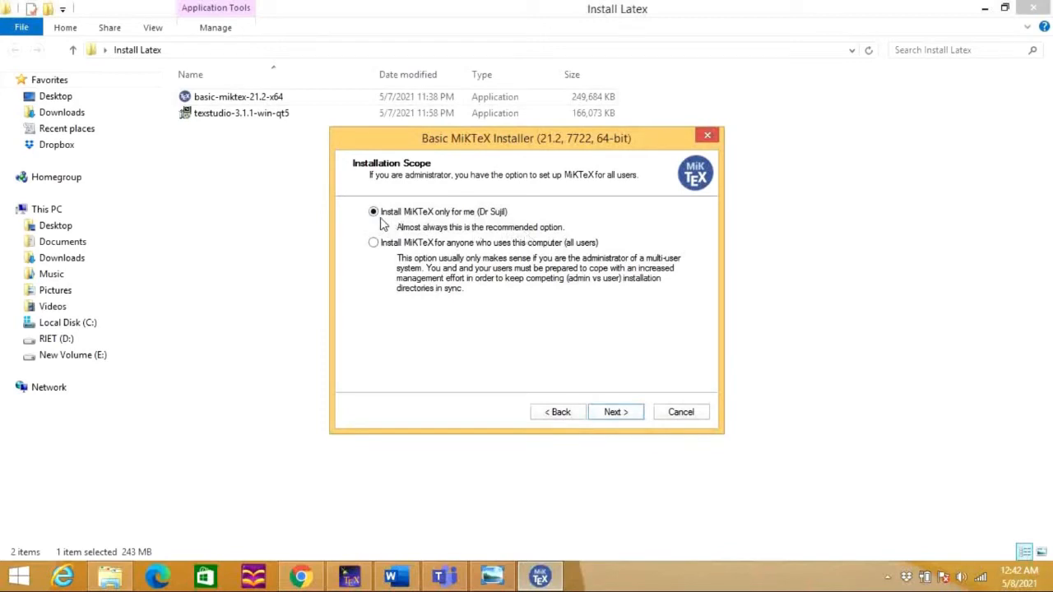
mouse_move(502, 231)
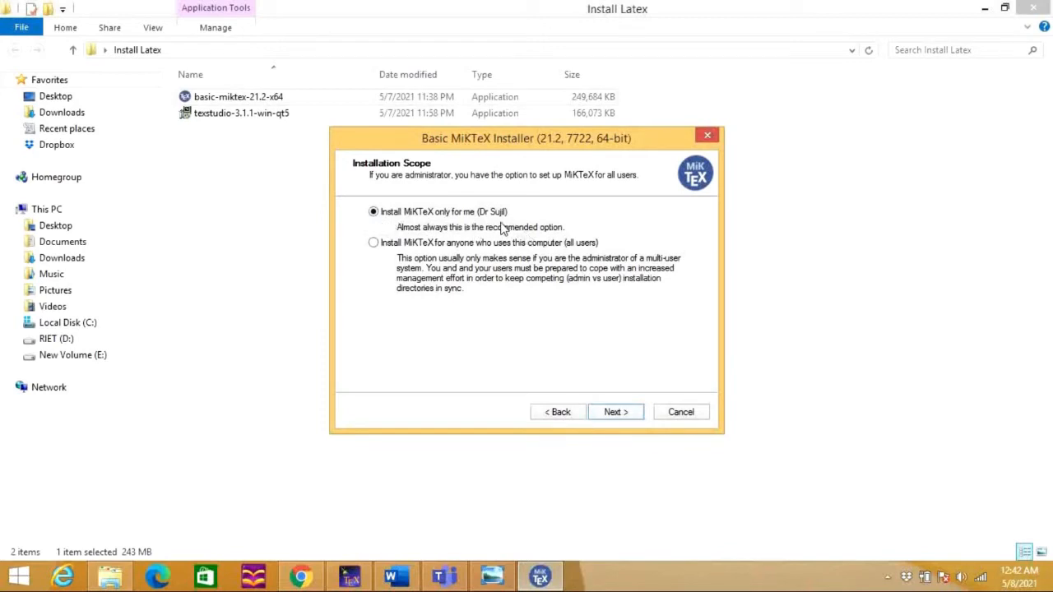
mouse_move(592, 349)
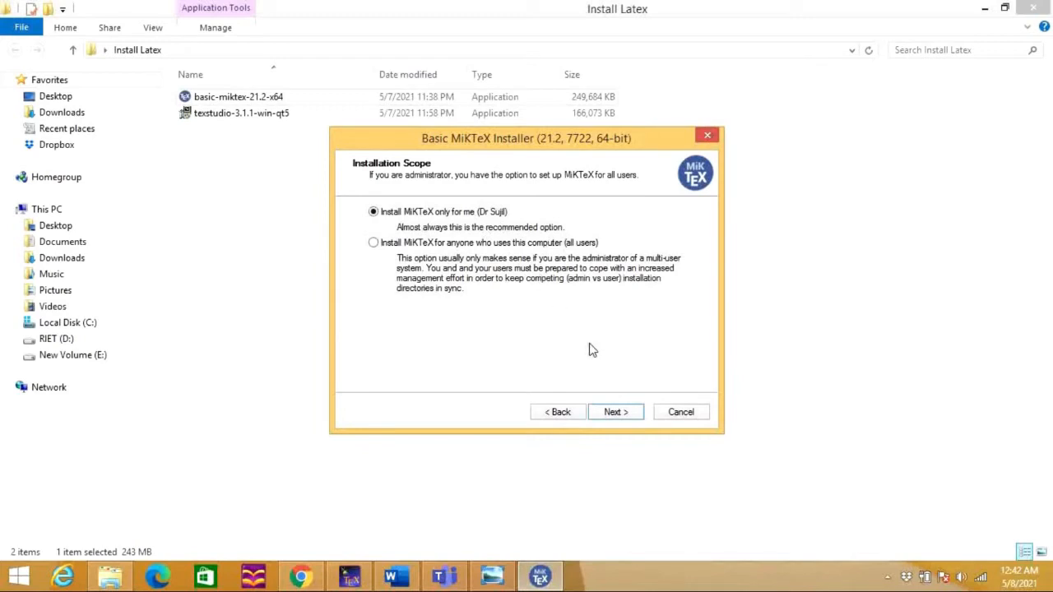
mouse_move(615, 411)
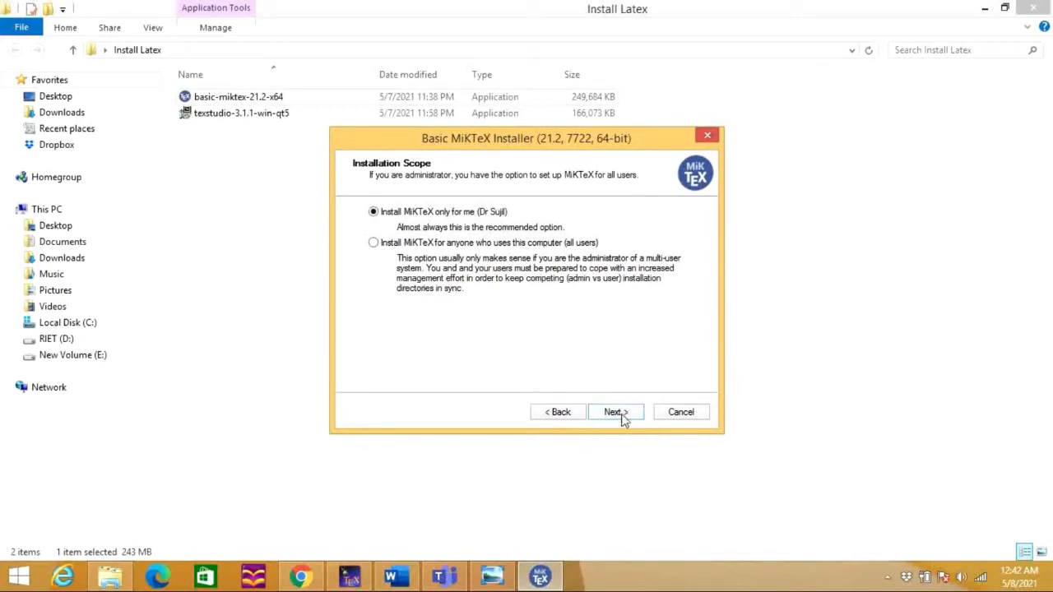
Keep the current-user scope and set the installation directory to Latex folder on RIET (D:)
click(615, 411)
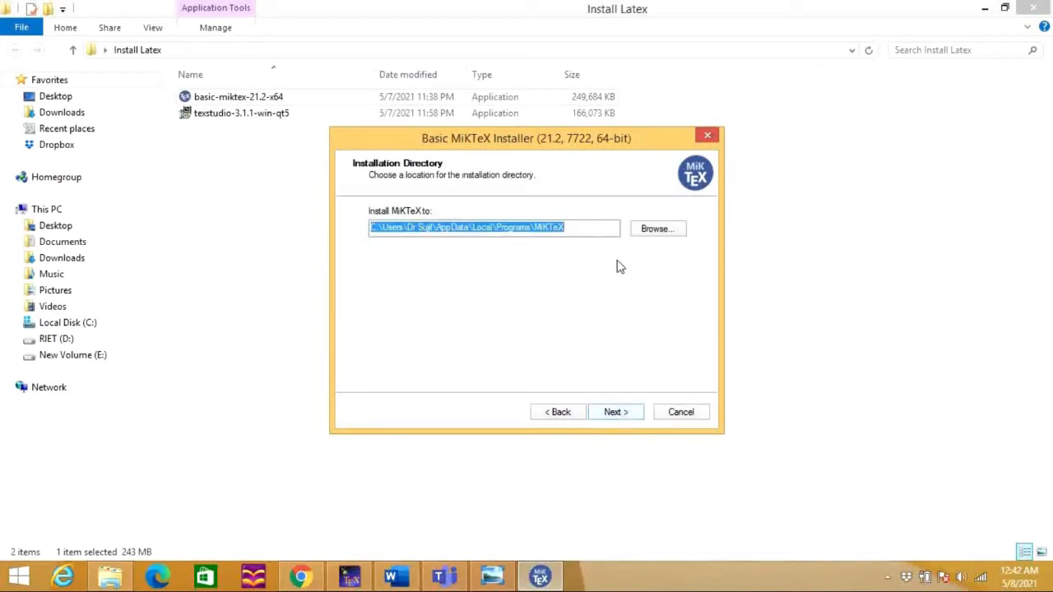
mouse_move(592, 250)
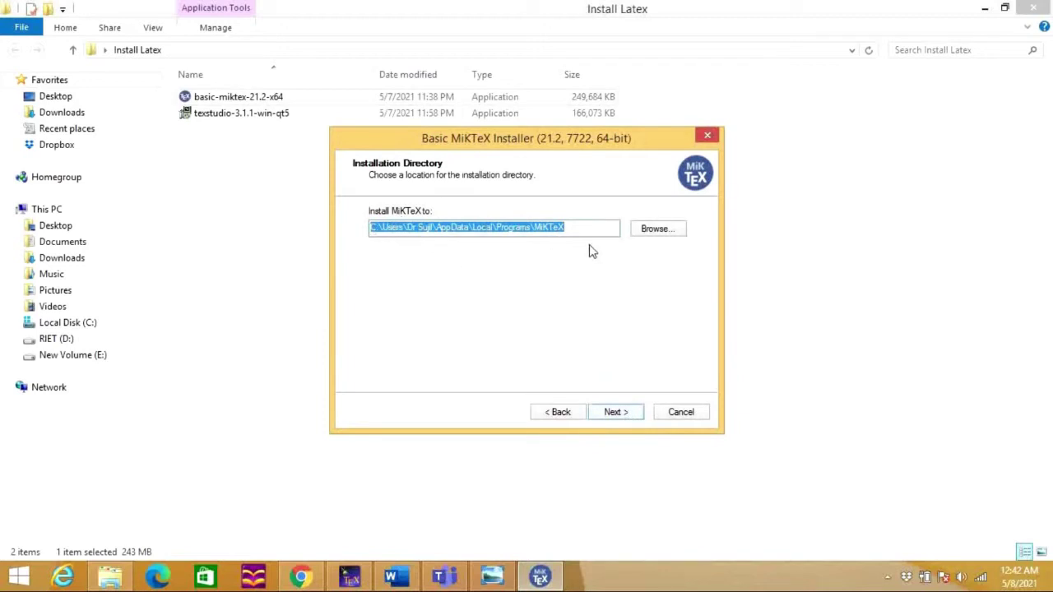
mouse_move(507, 214)
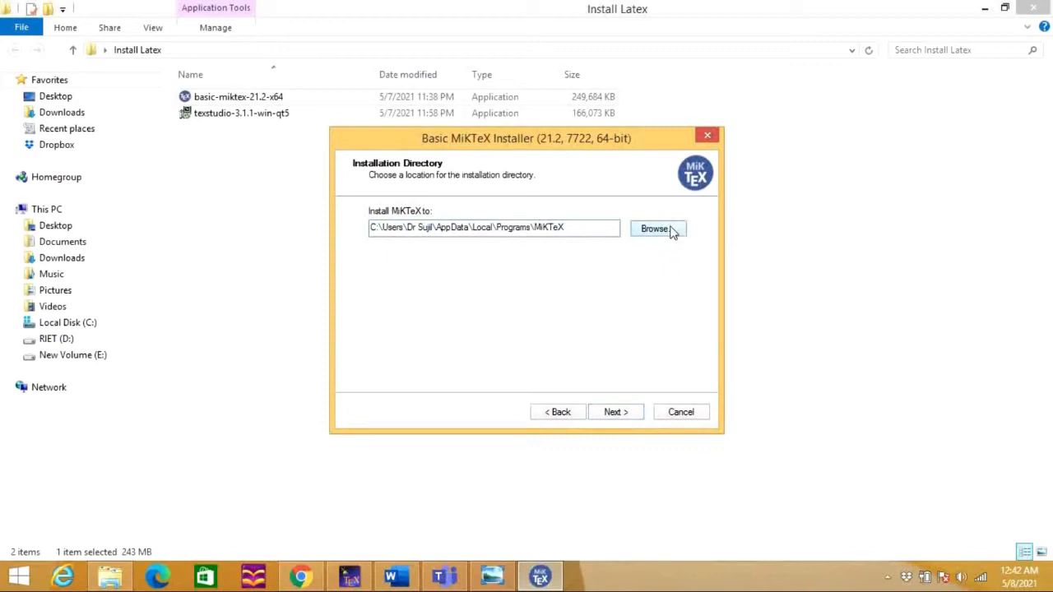
click(655, 228)
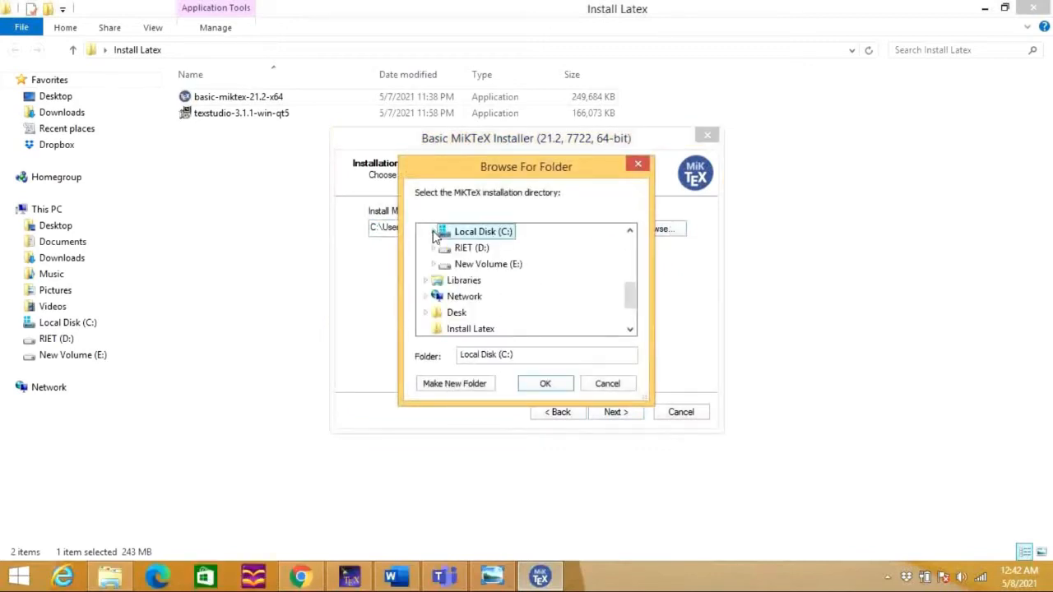
click(472, 247)
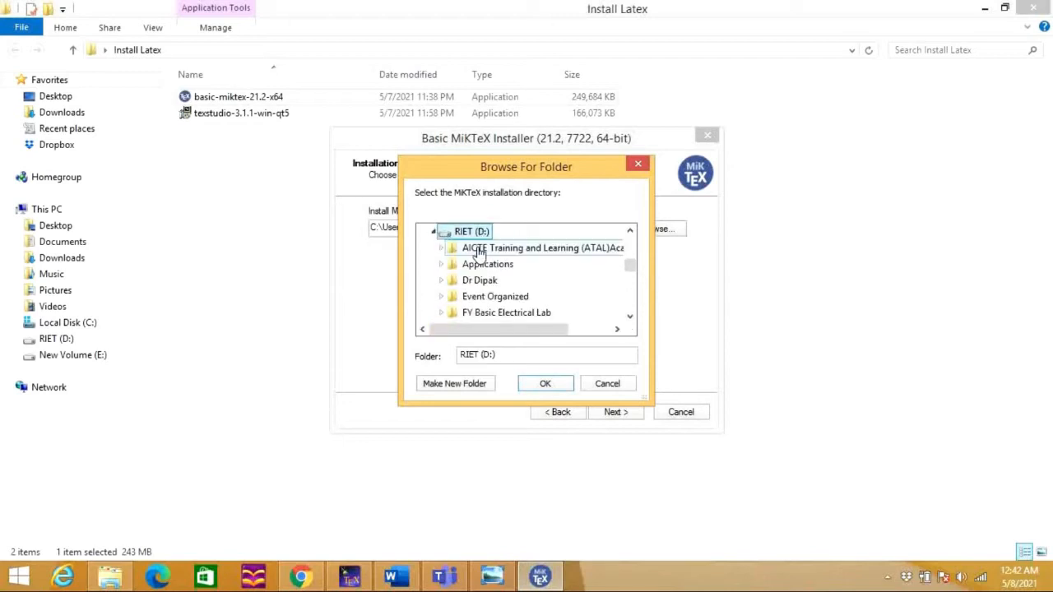
scroll(down, 3)
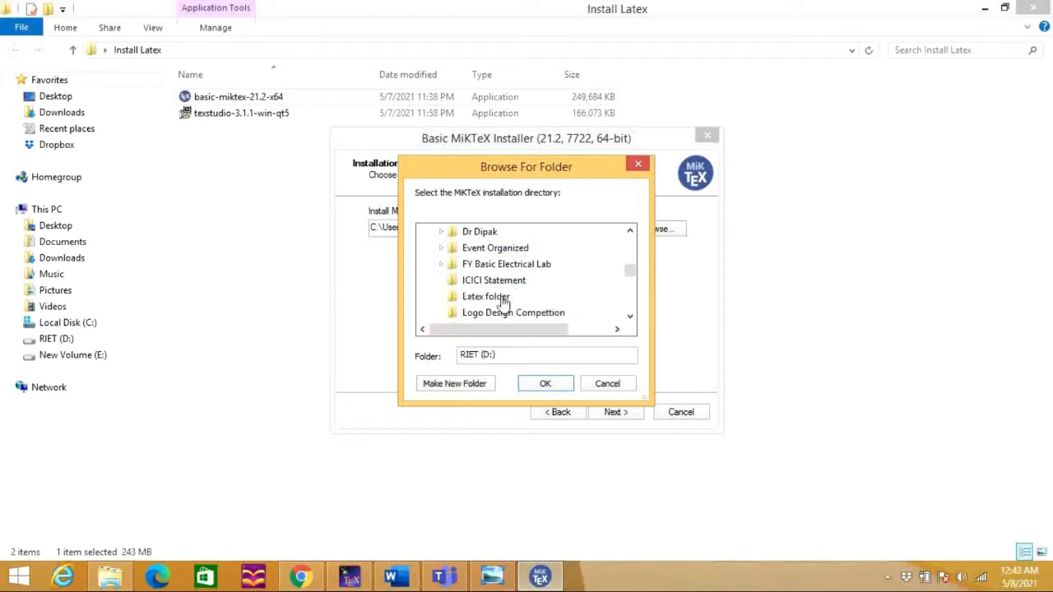
click(485, 296)
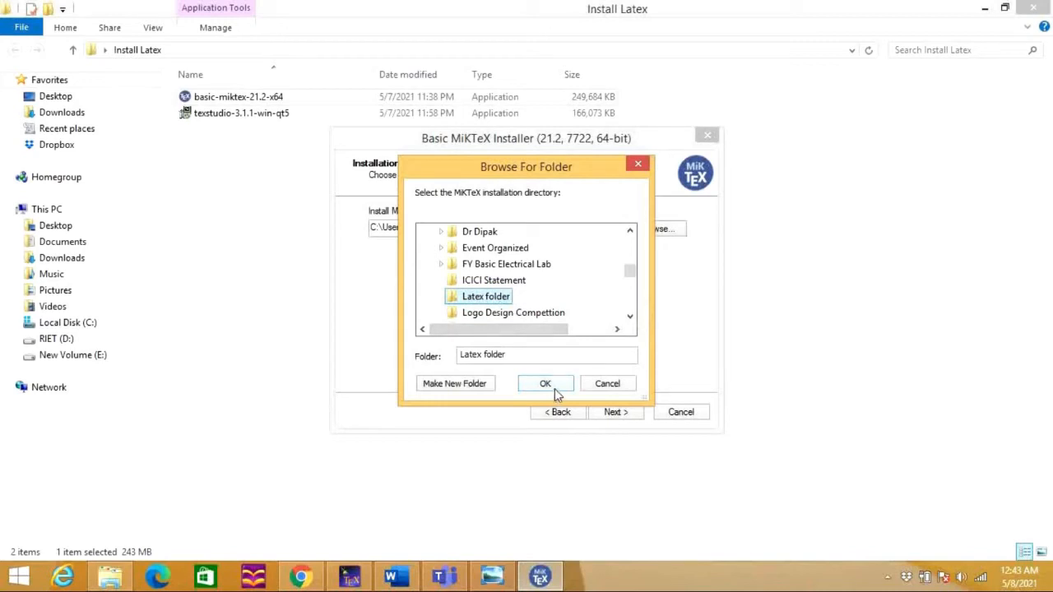
click(544, 383)
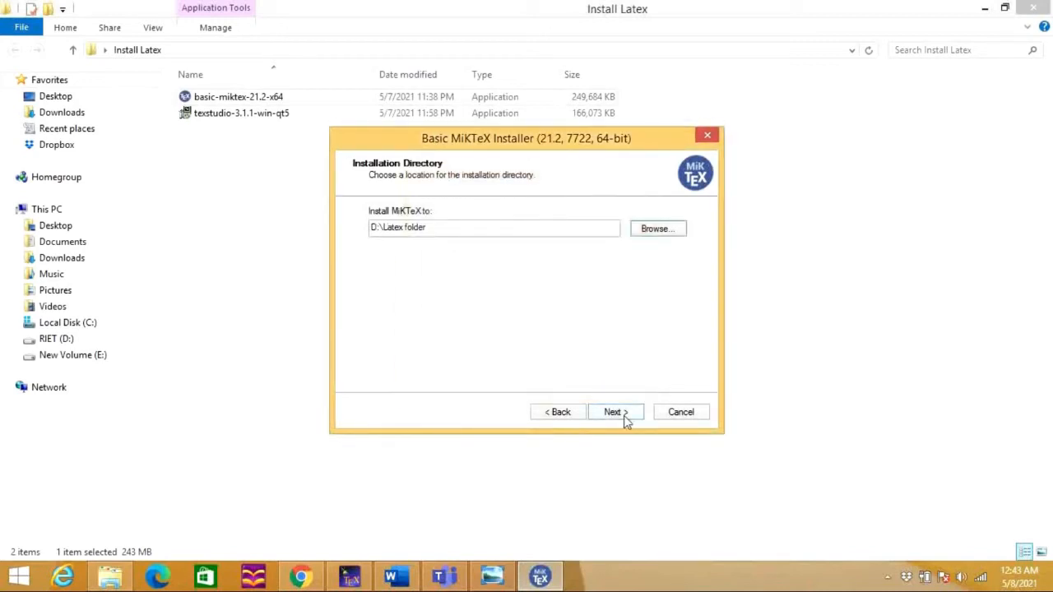
Keep A4 paper and 'Ask me first' for missing packages and continue to the Review page
click(615, 411)
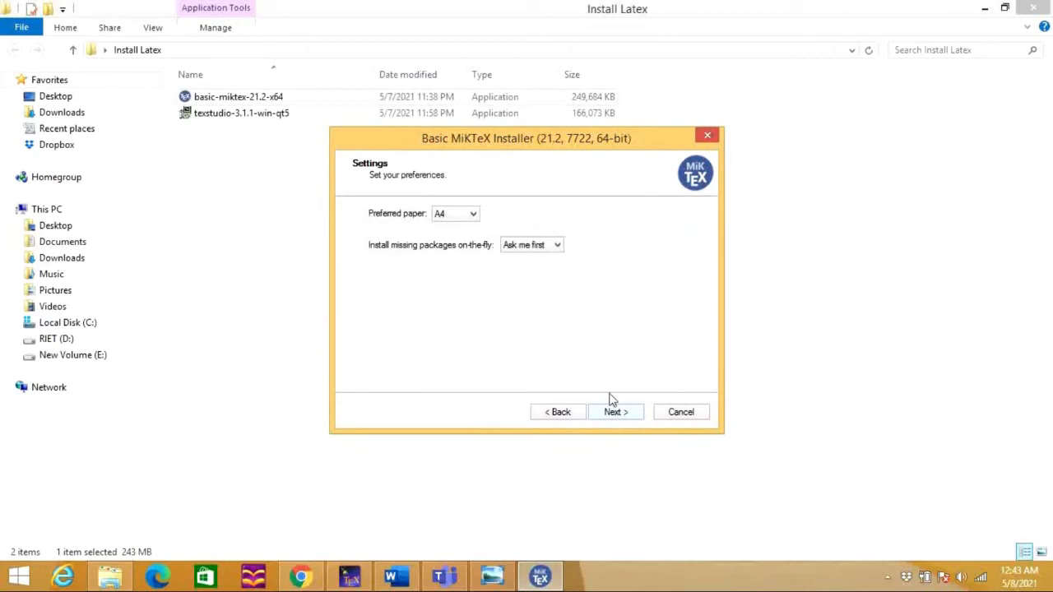
mouse_move(518, 194)
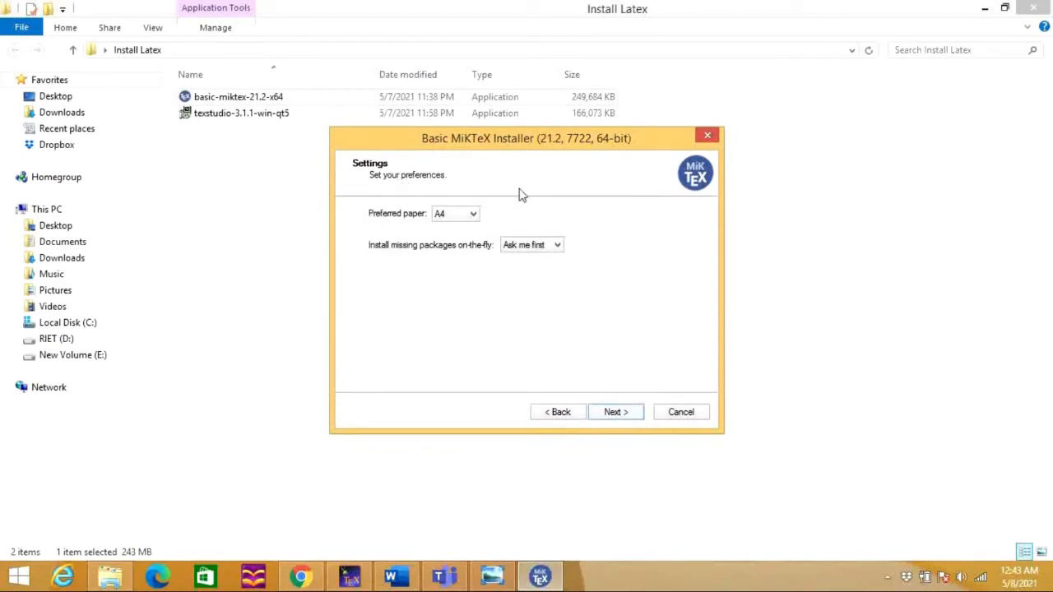
mouse_move(387, 207)
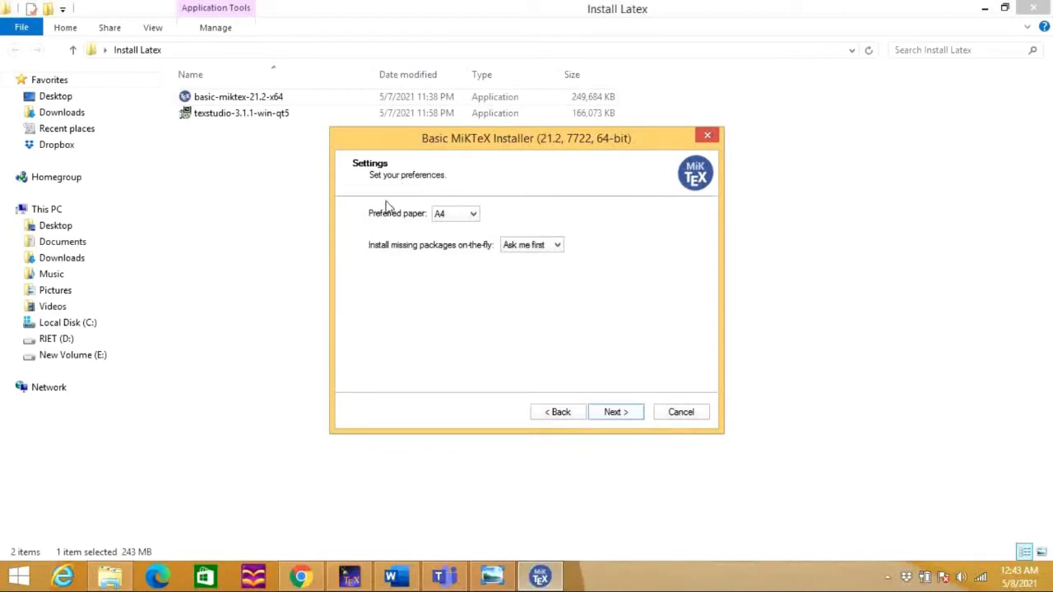
mouse_move(403, 181)
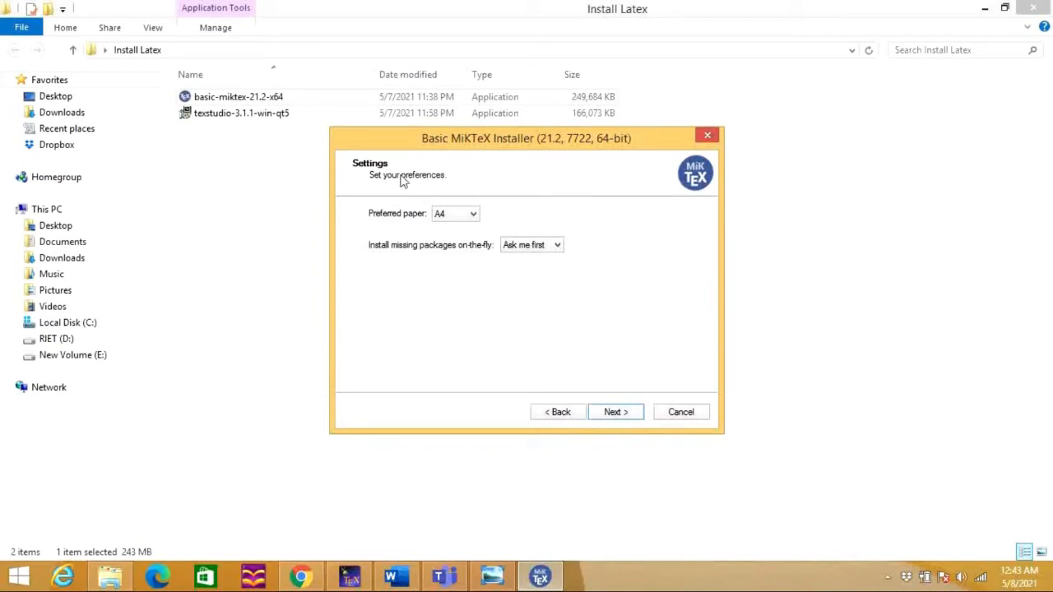
mouse_move(450, 250)
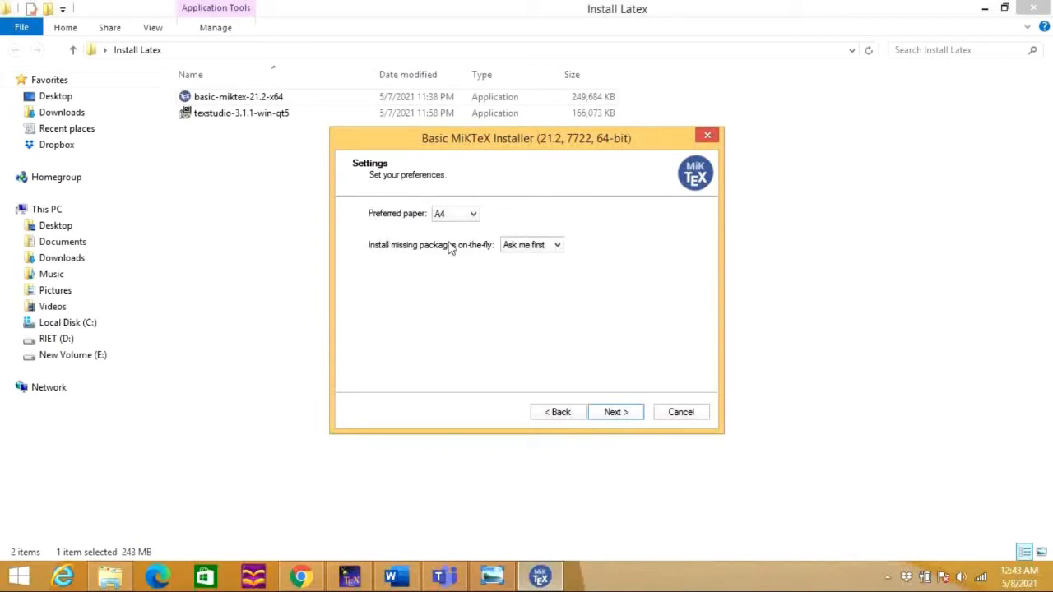
mouse_move(490, 227)
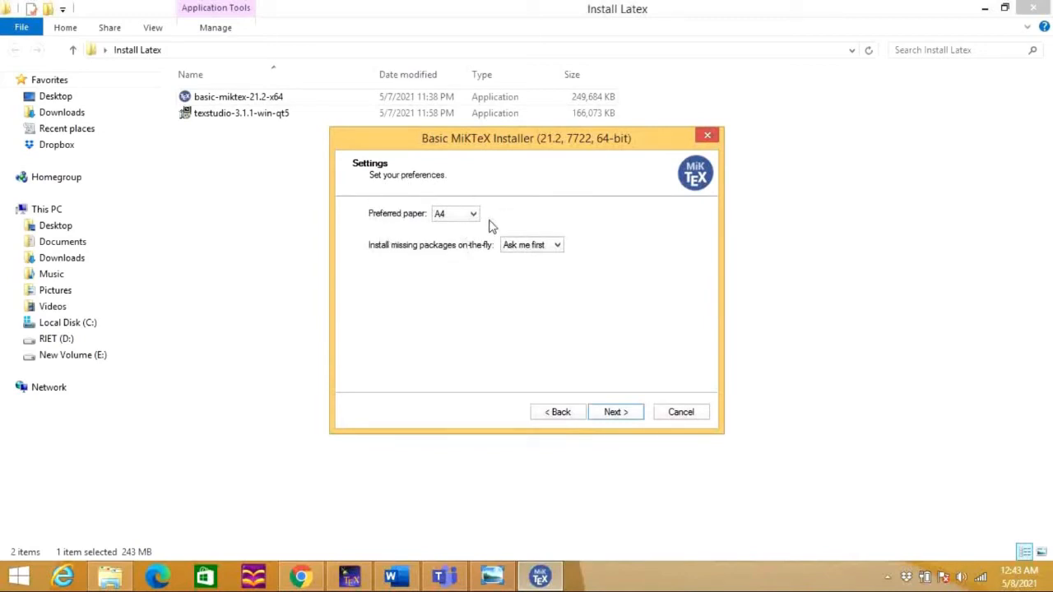
mouse_move(407, 359)
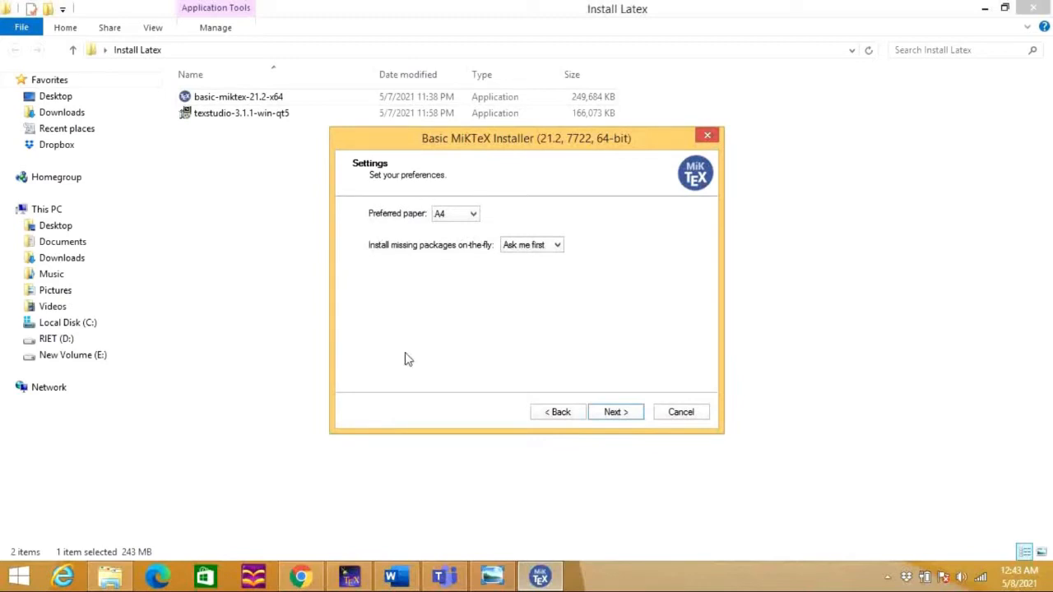
mouse_move(615, 412)
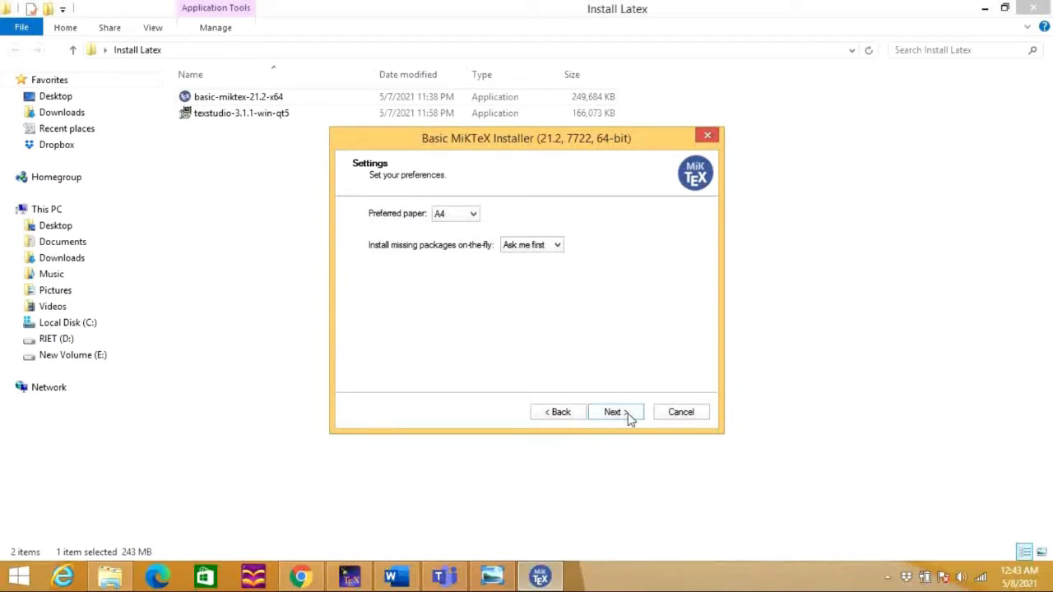
click(616, 411)
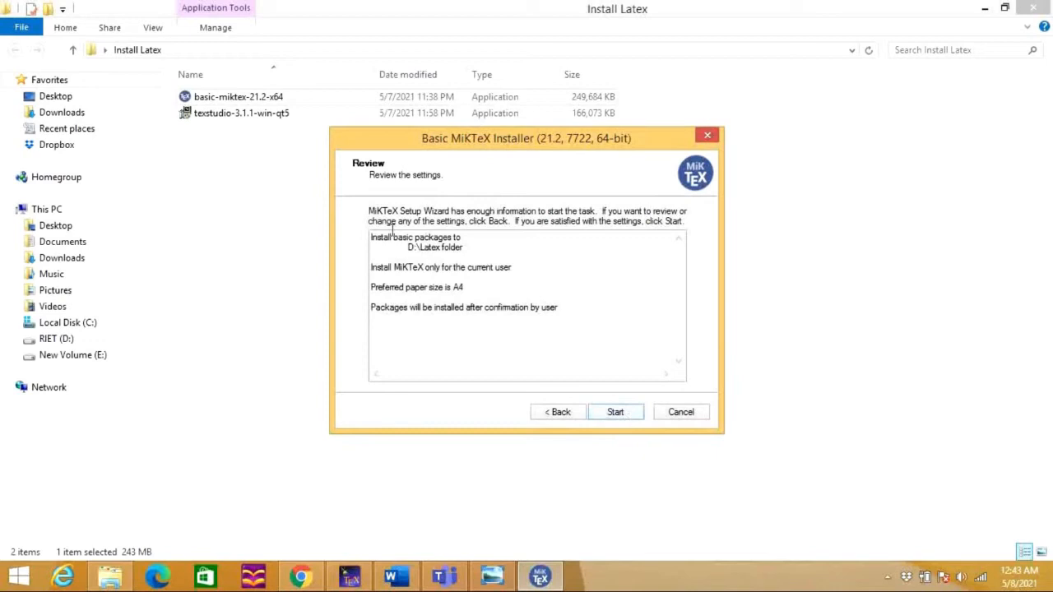
mouse_move(620, 440)
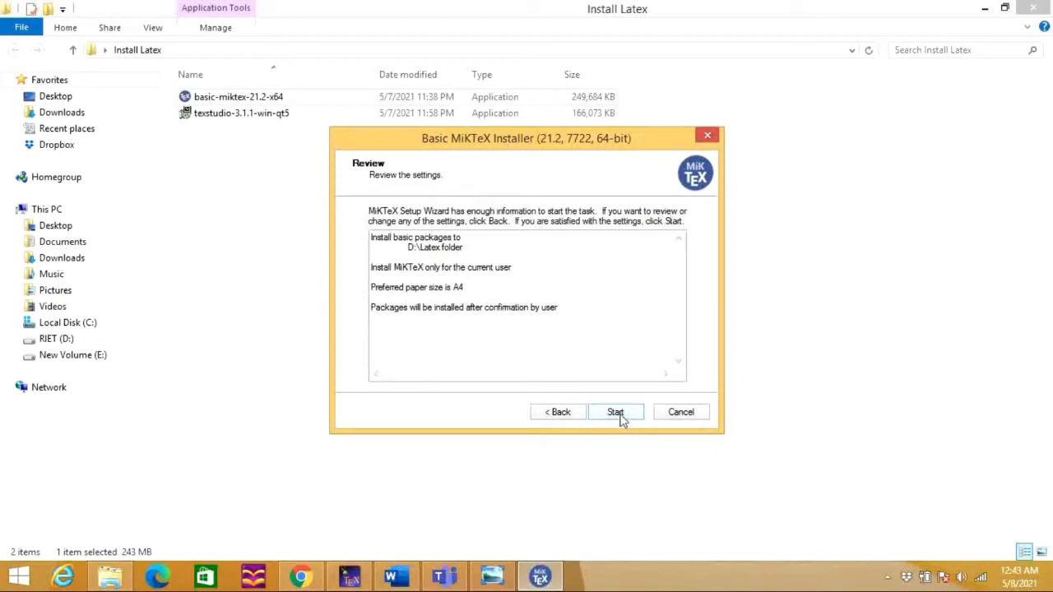
Start the installation into D:\Latex folder and continue once it reports success
click(615, 412)
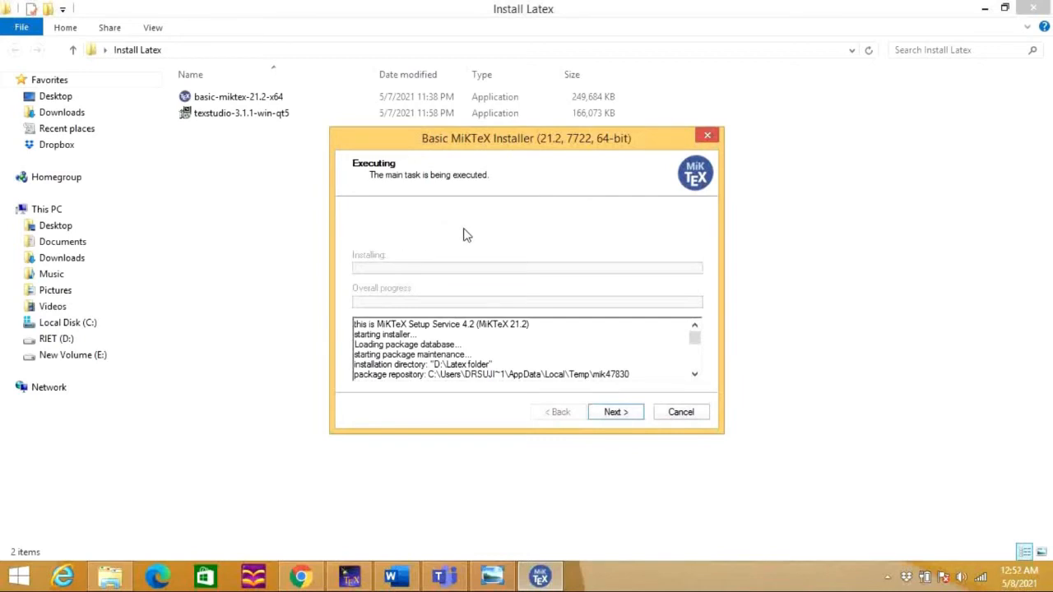
mouse_move(615, 412)
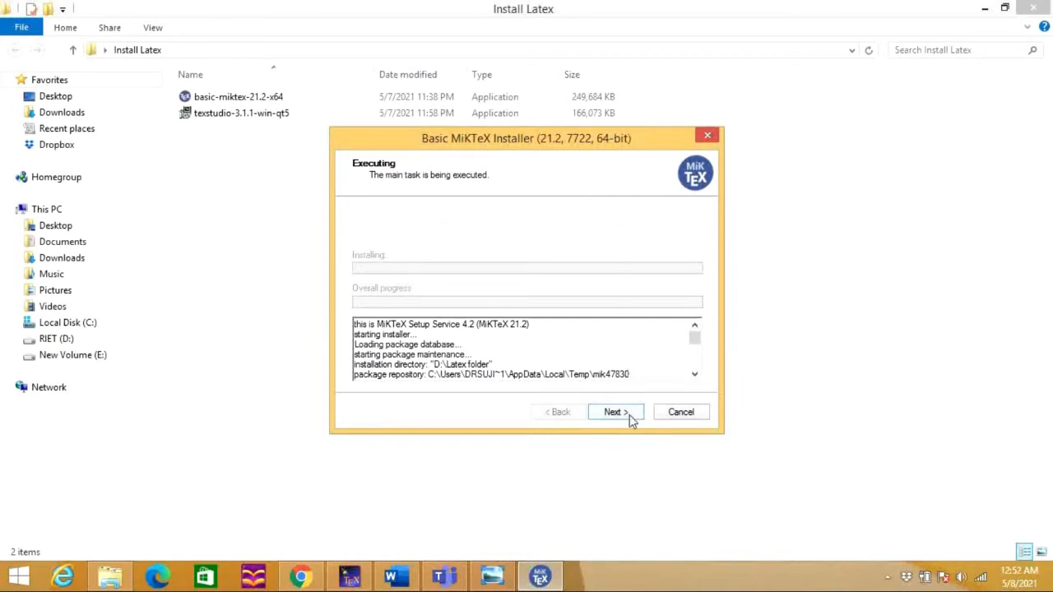
click(615, 411)
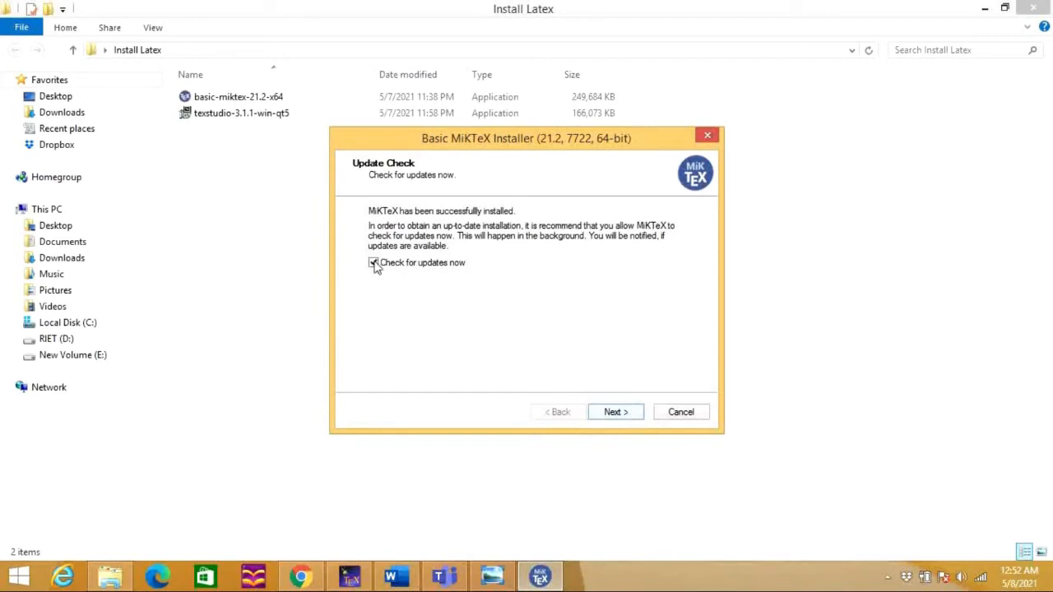
Turn off 'Check for updates now', decline 'Tell me more' donation info, and close the wizard
click(615, 412)
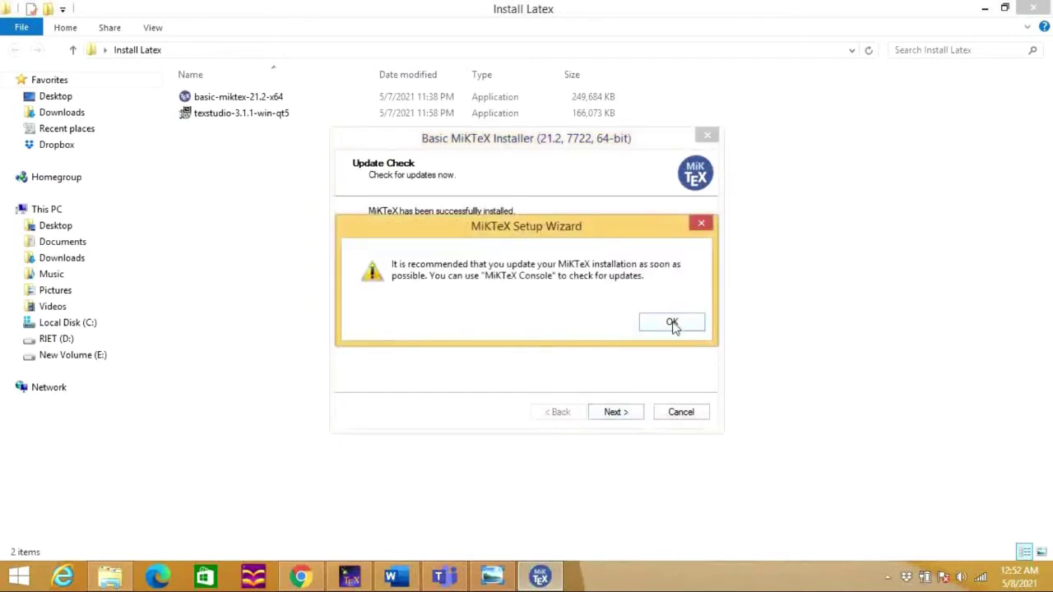
click(671, 320)
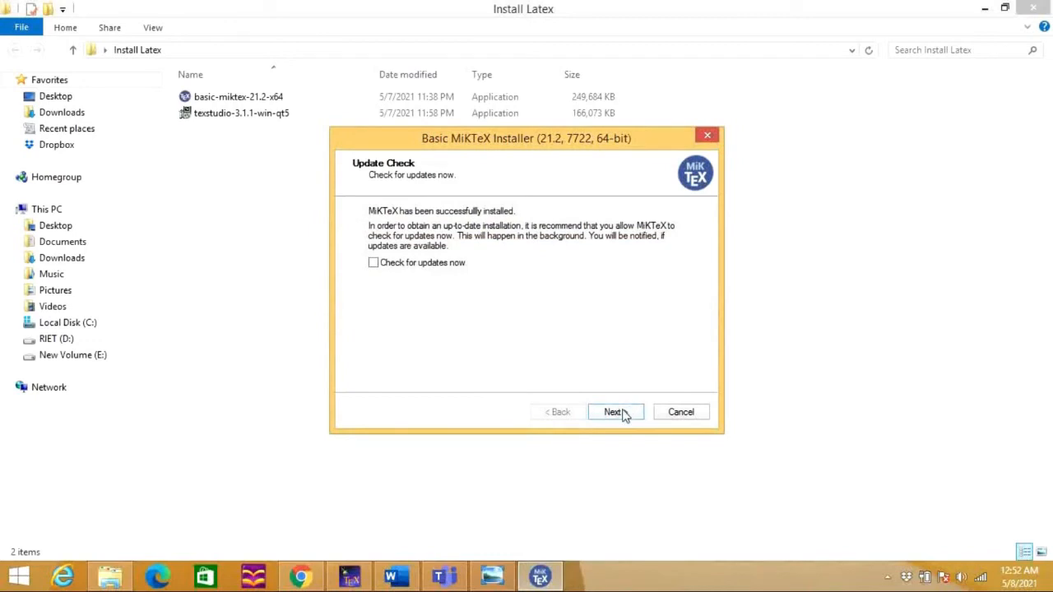
click(612, 411)
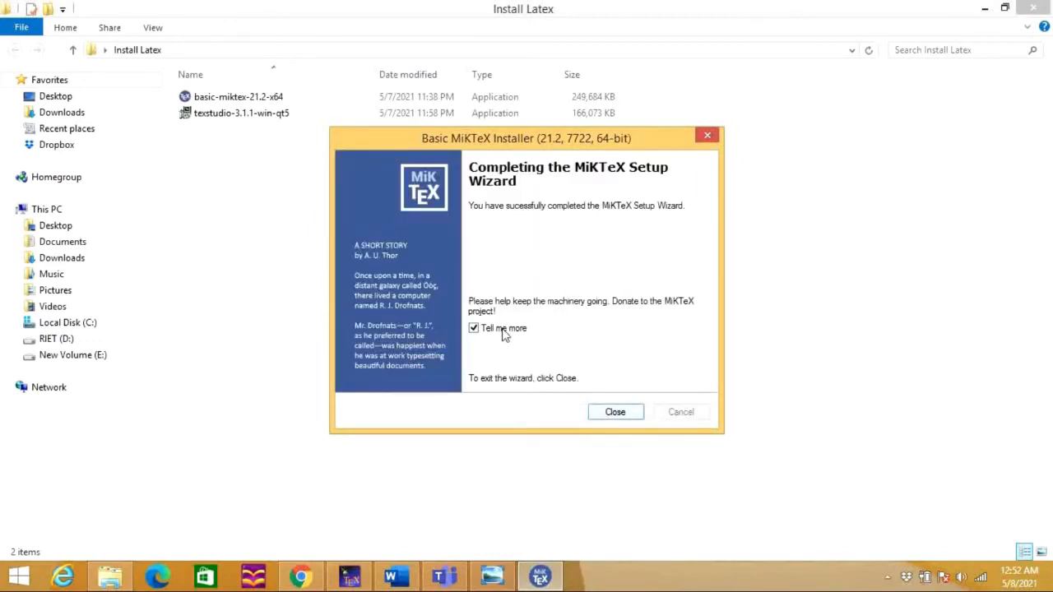
click(474, 328)
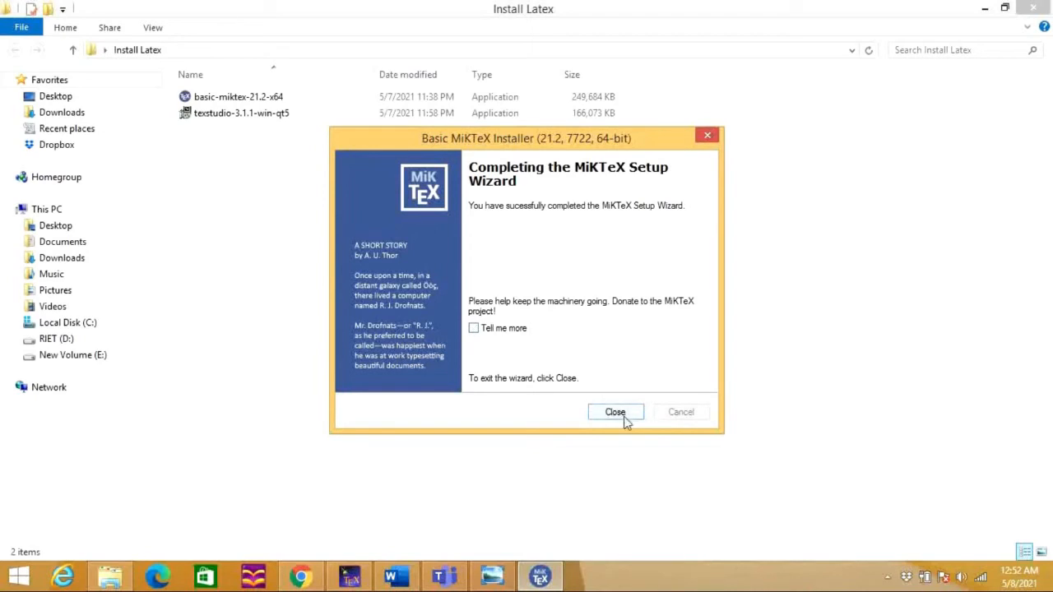
click(615, 411)
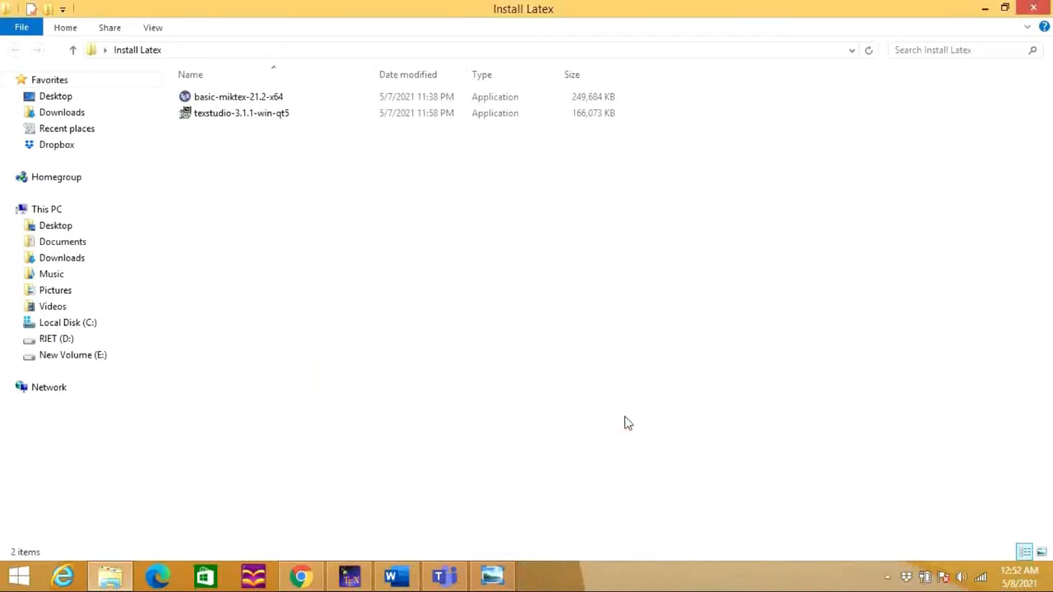
Run the texstudio-3.1.1-win-qt5 installer from the Install Latex folder
click(240, 111)
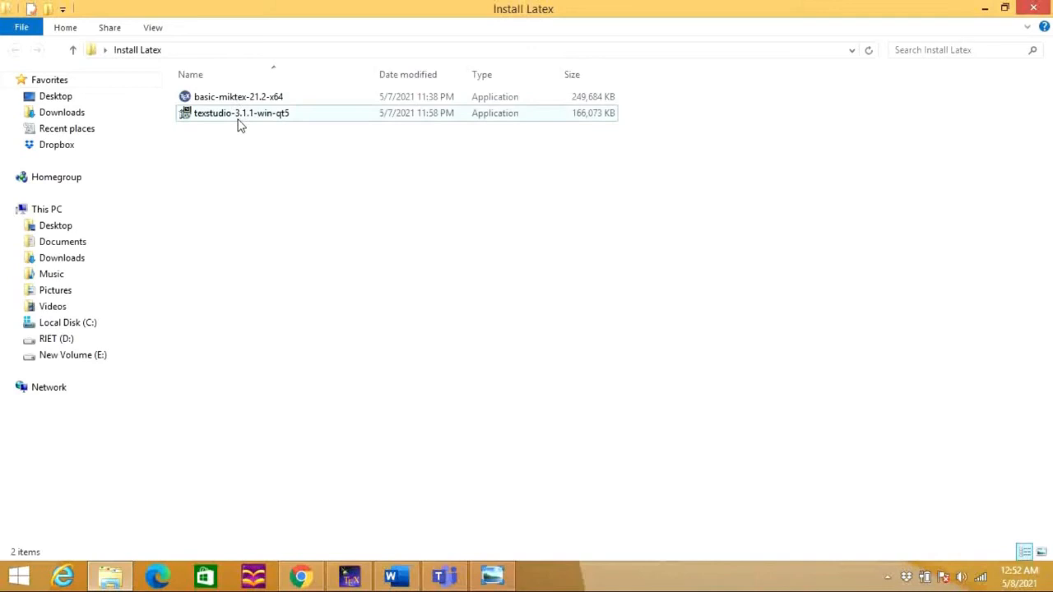
mouse_move(250, 118)
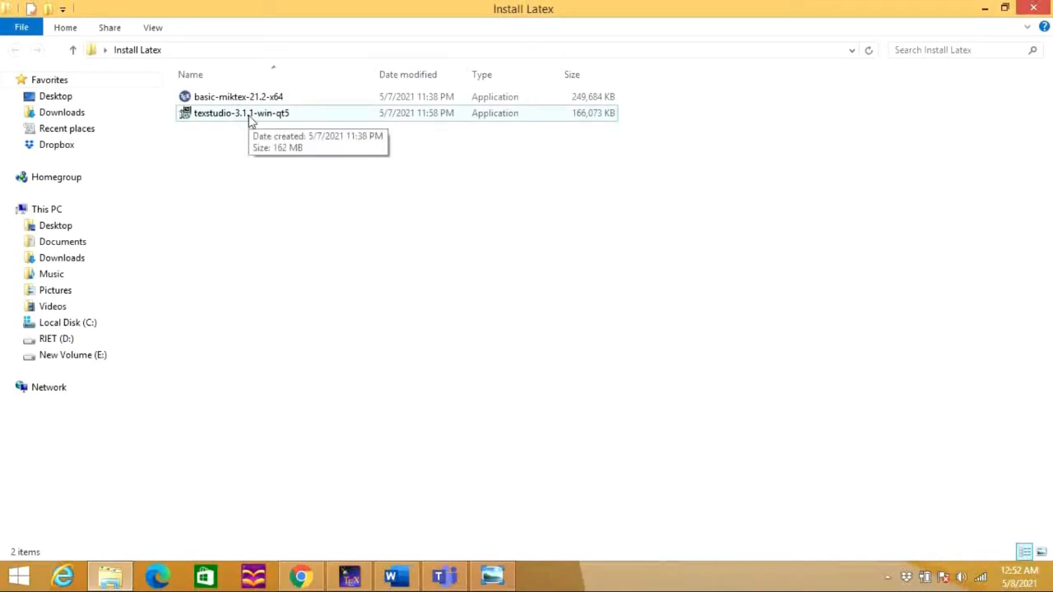
click(242, 112)
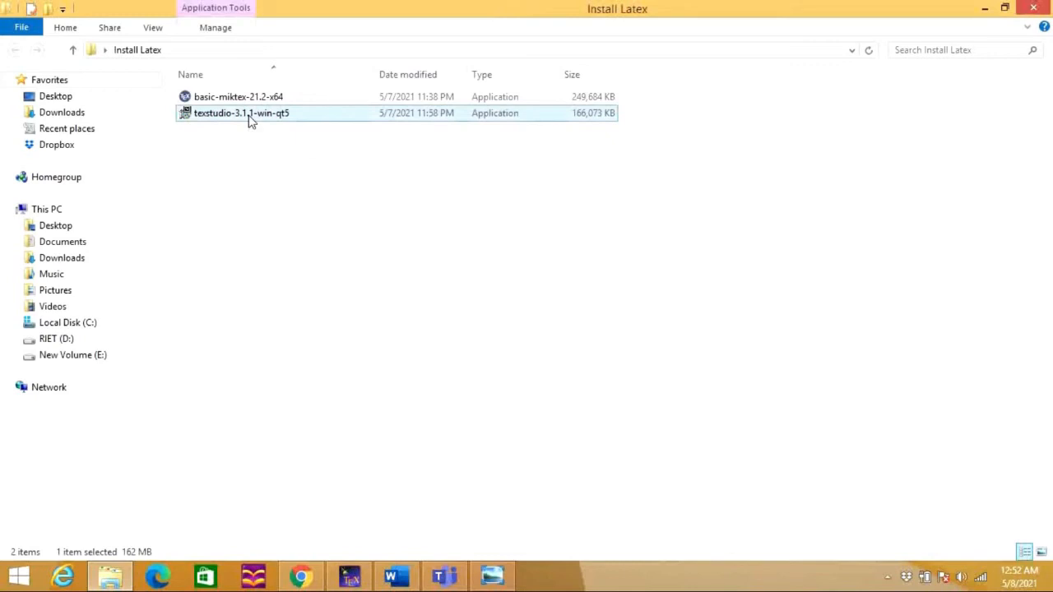
double_click(240, 112)
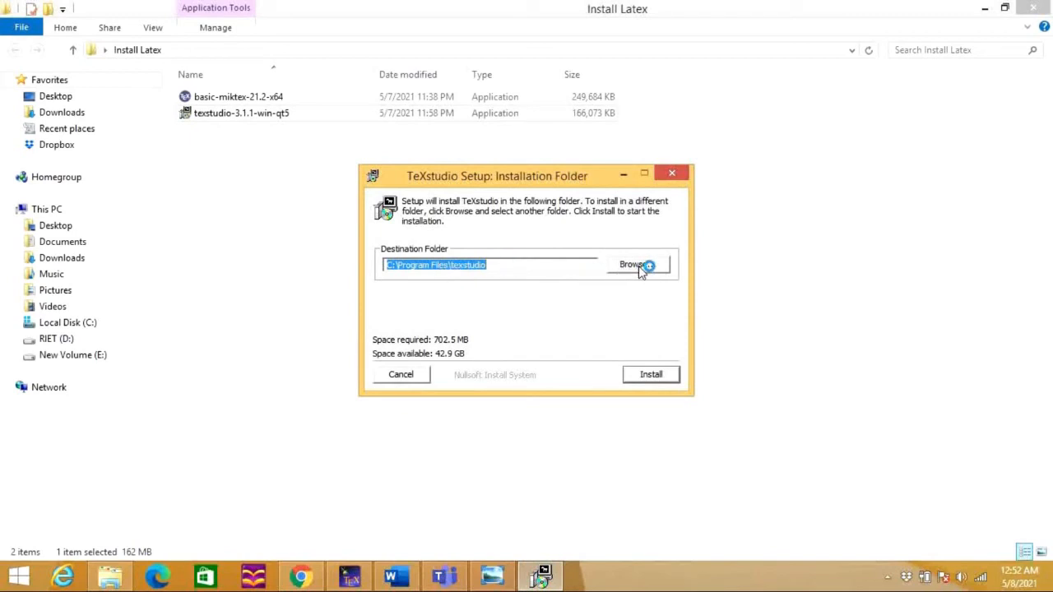
Browse to the TEX STUDIO folder on RIET (D:) as the destination, giving D:\TEX STUDIO\texstudio
click(633, 263)
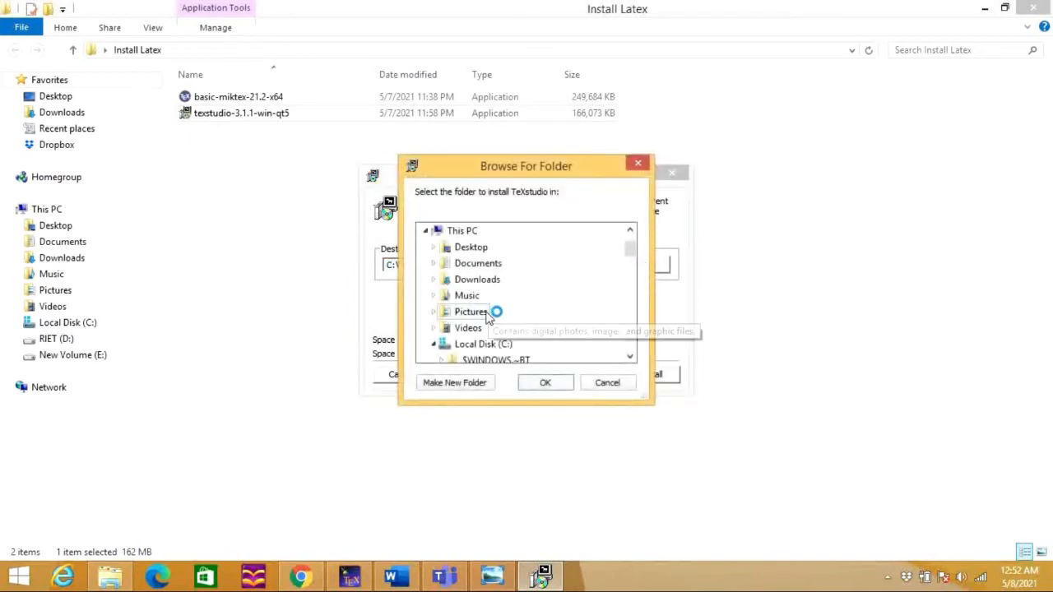
click(483, 344)
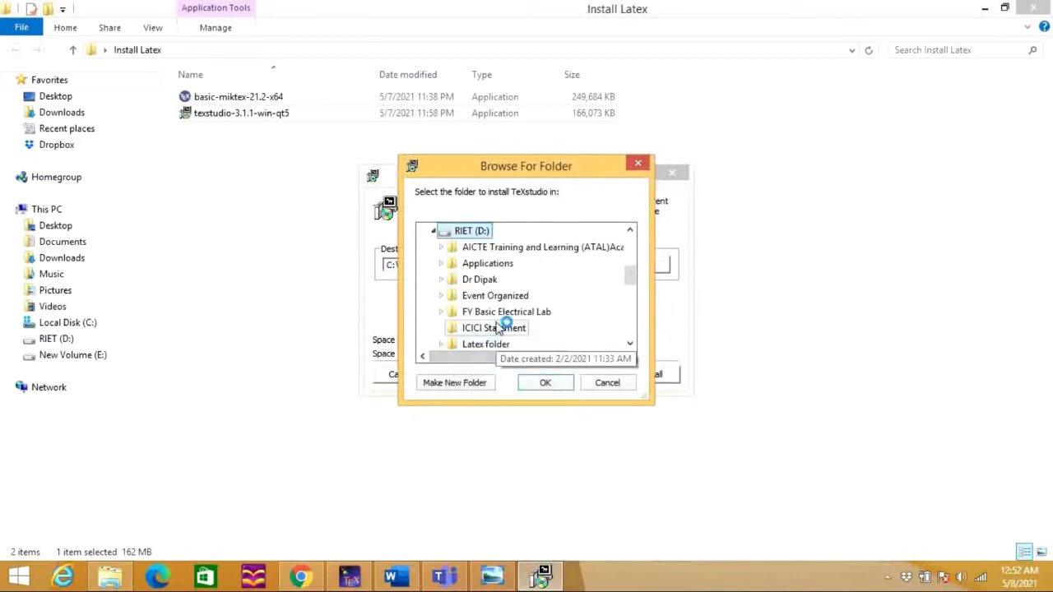
scroll(down, 3)
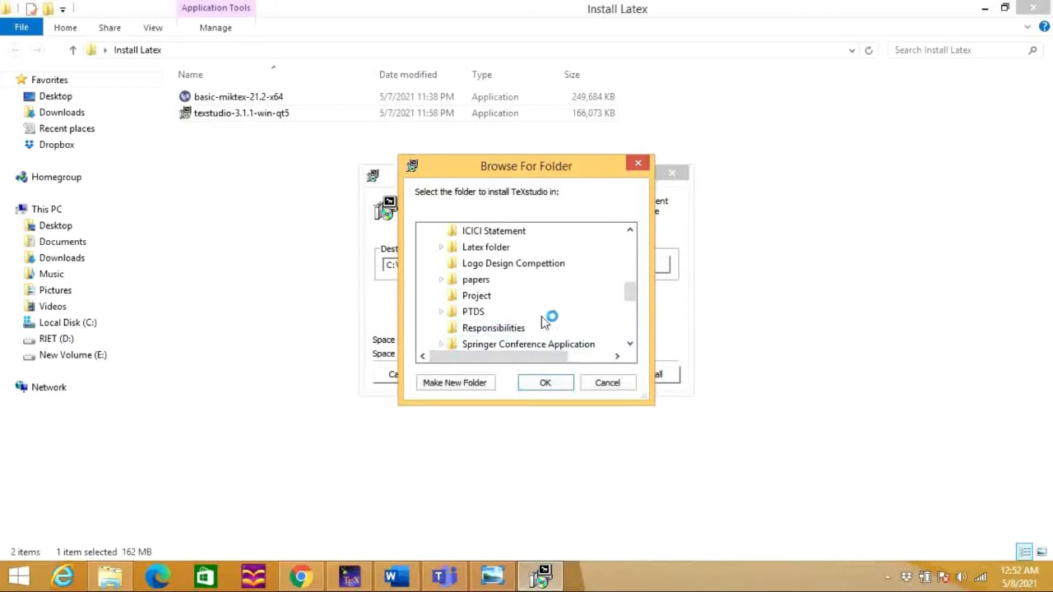
scroll(down, 3)
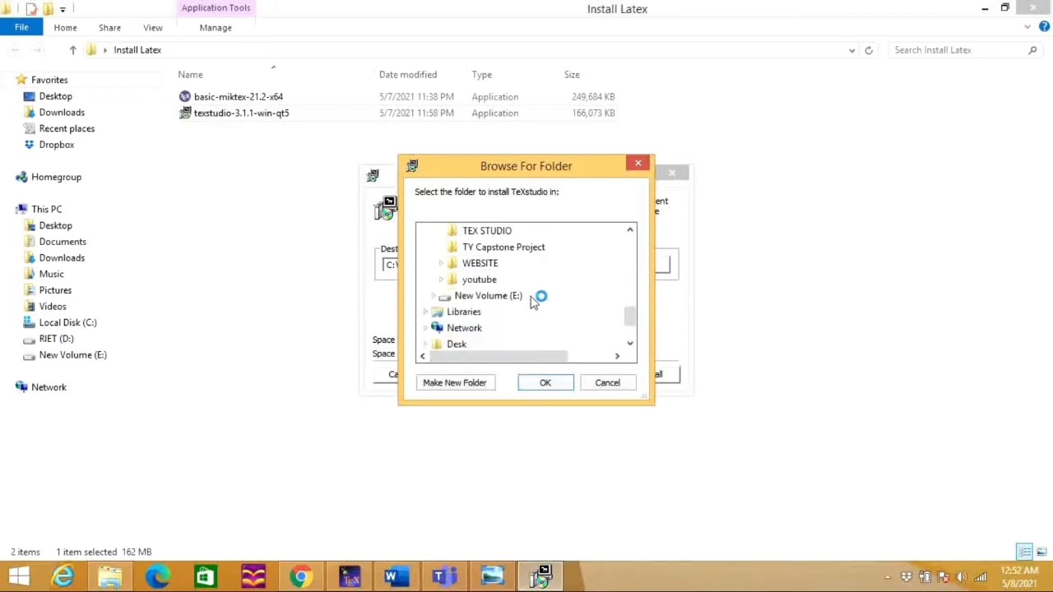
click(487, 230)
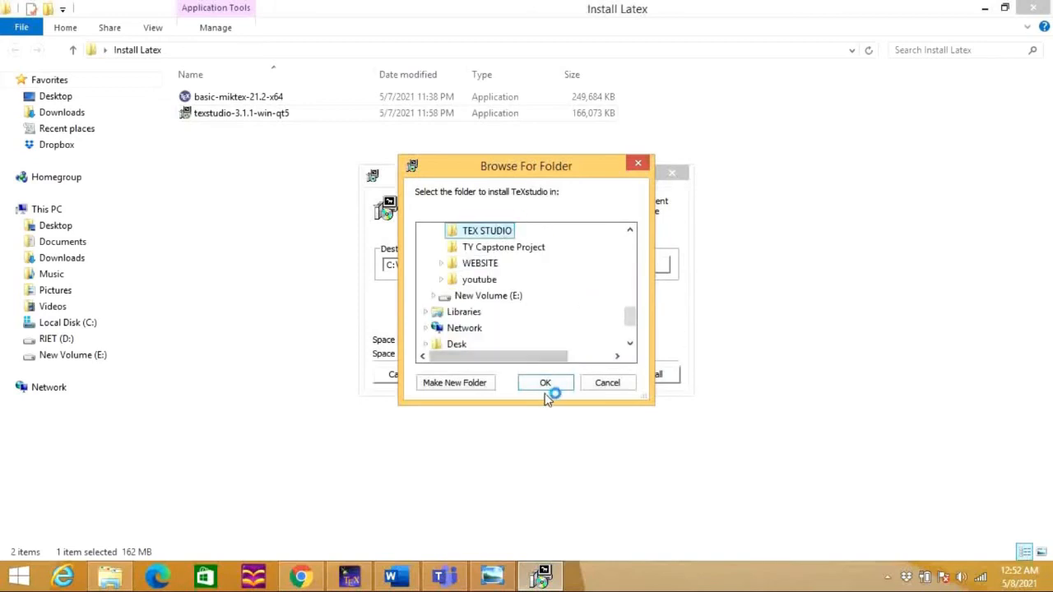
click(544, 382)
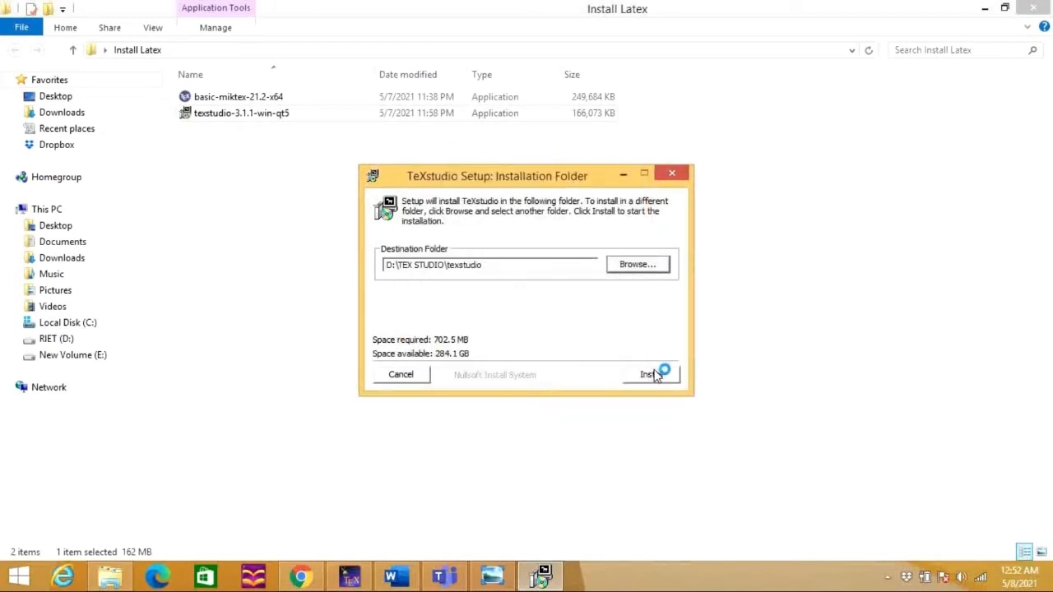
Install TeXstudio into D:\TEX STUDIO\texstudio and close the completed setup
click(648, 375)
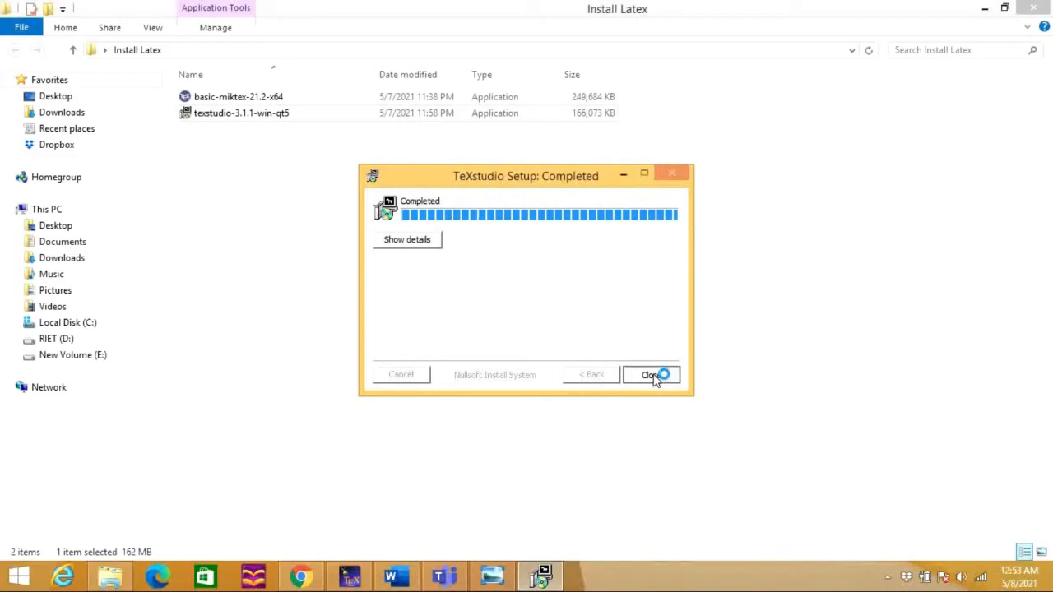
click(652, 375)
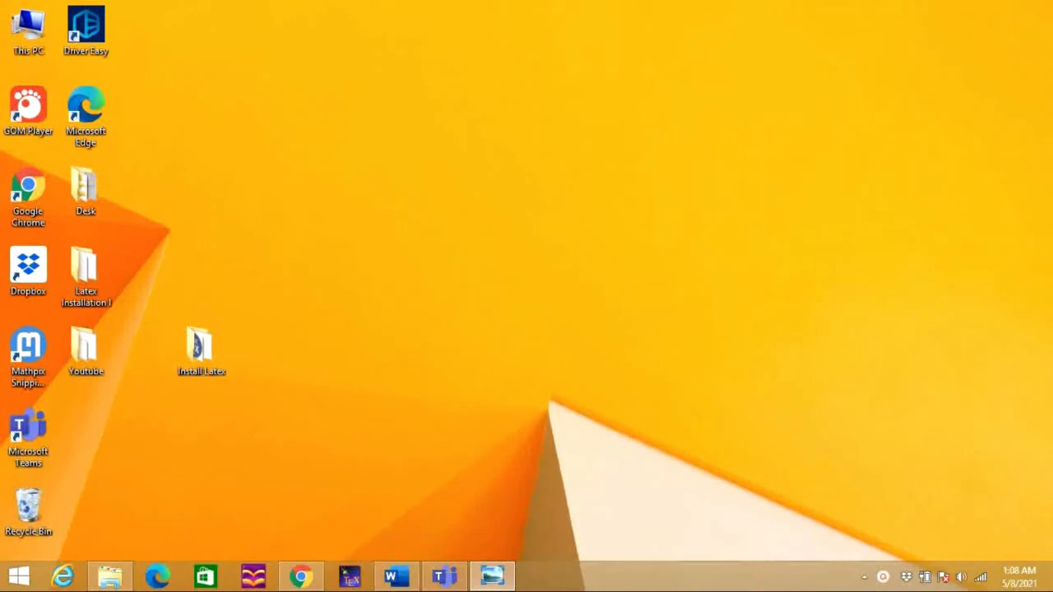
mouse_move(58, 545)
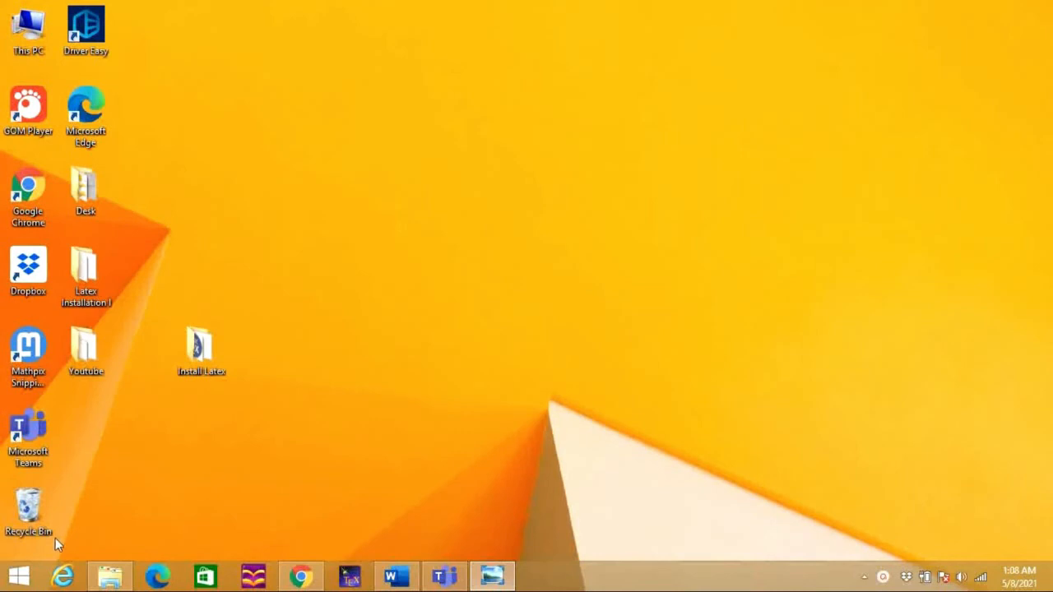
Search Start for 'texstudio' and launch TeXstudio to an empty editor window
click(18, 575)
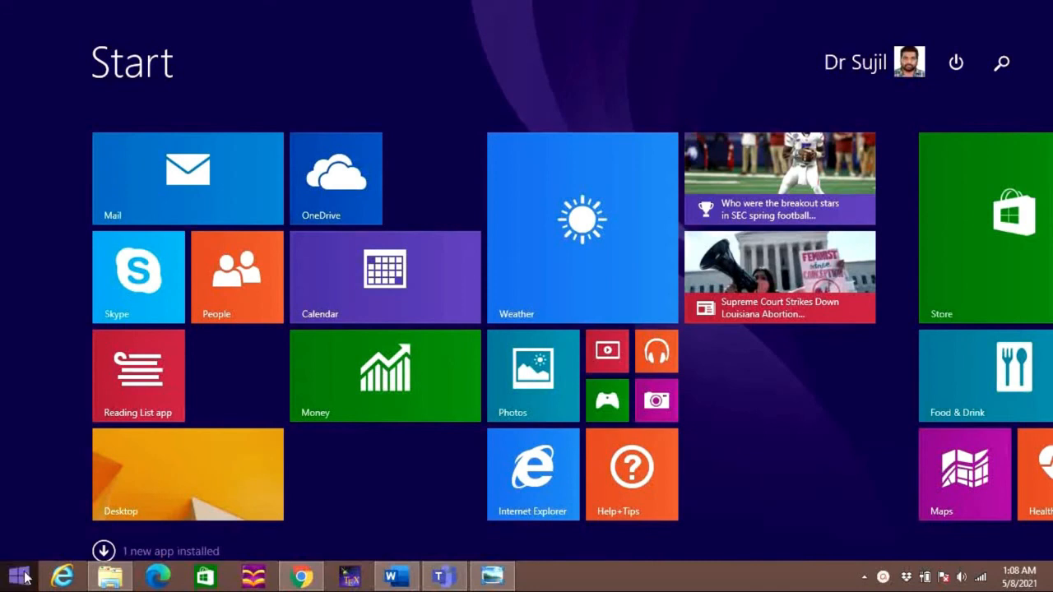
text(texstudio)
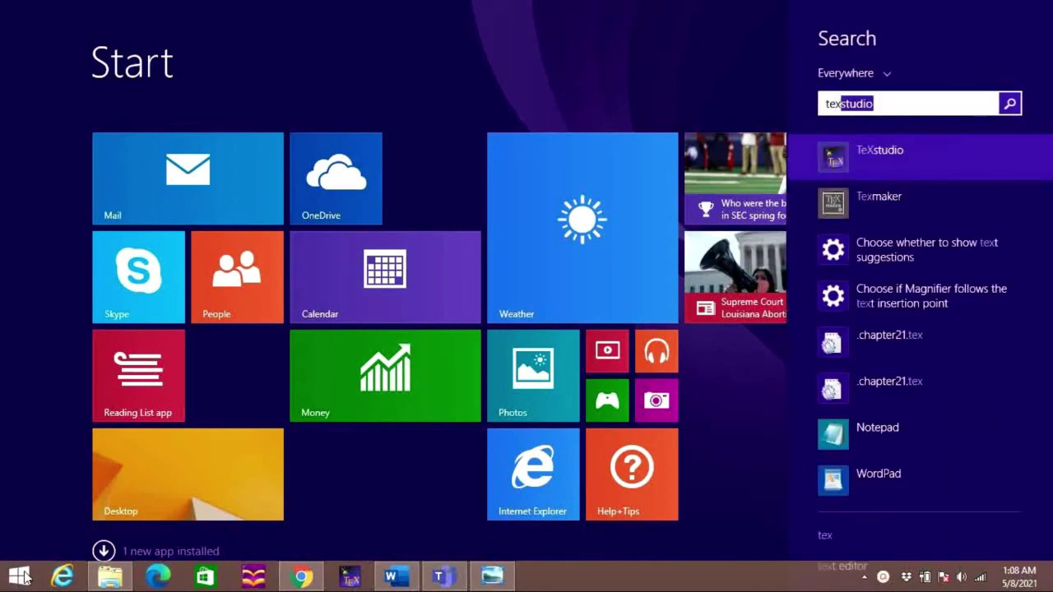
click(879, 149)
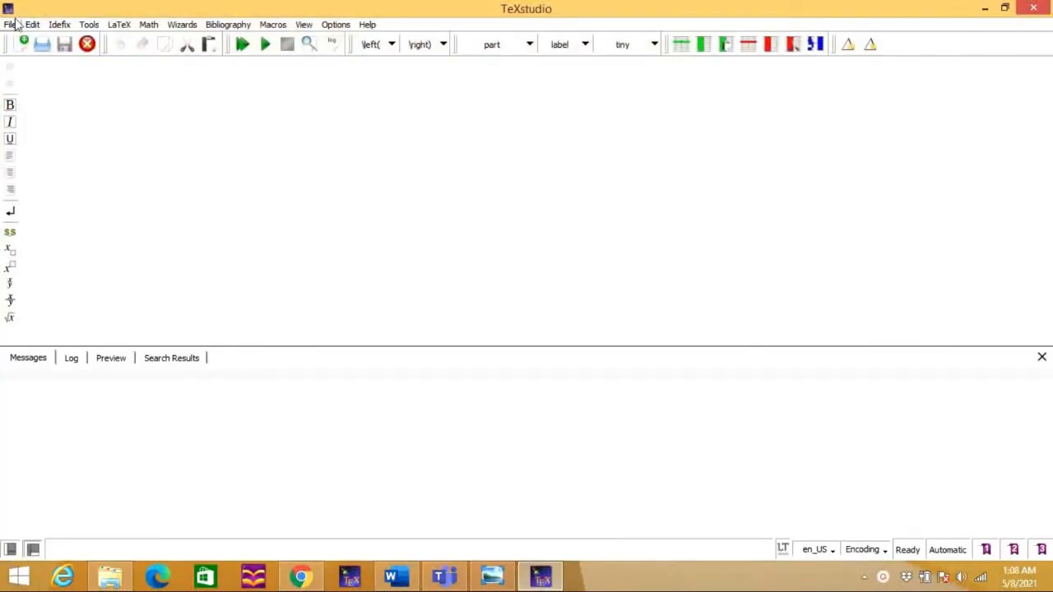
mouse_move(924, 51)
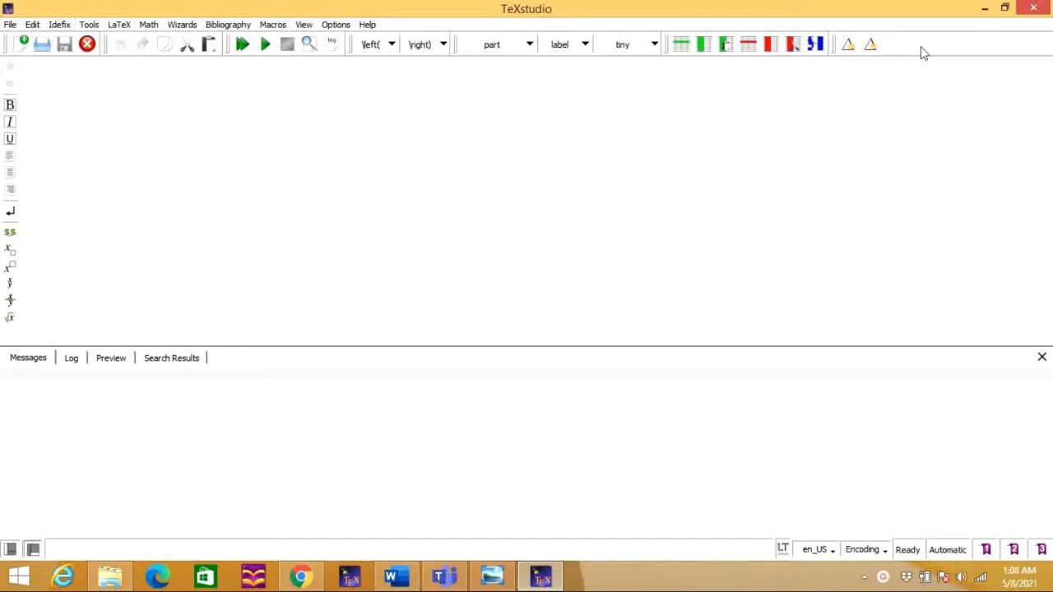
mouse_move(1009, 201)
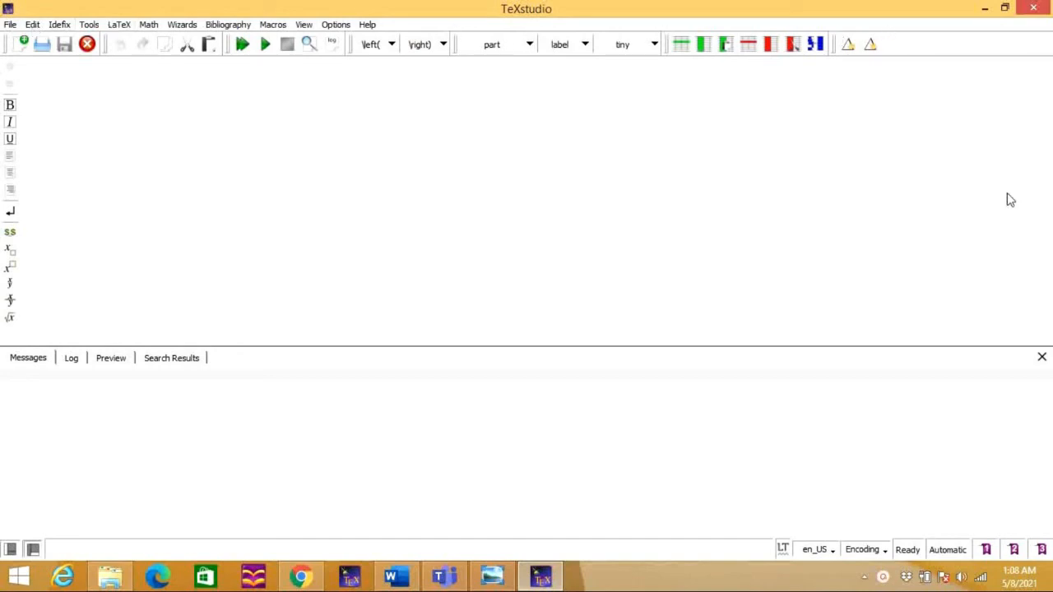